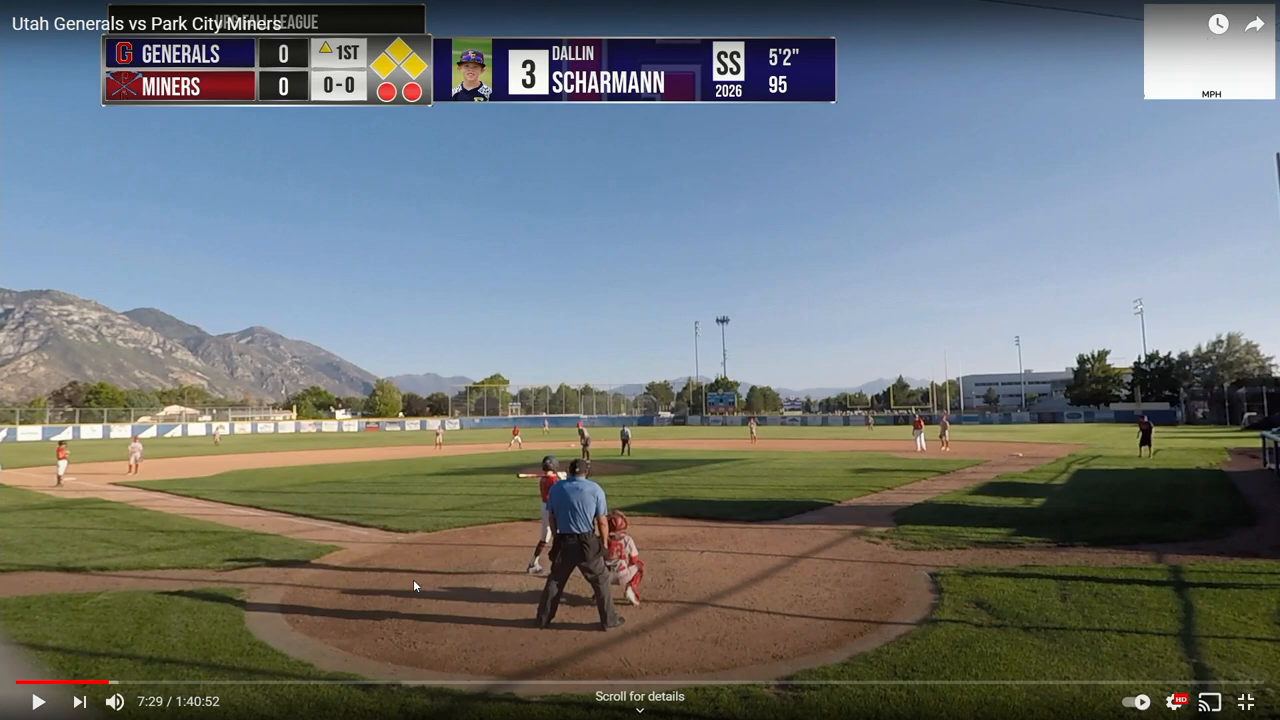
Step: Play the example game video briefly to see the scoreboard and radar overlays, then pause it
{"action": "left_click", "coordinate": [40, 701]}
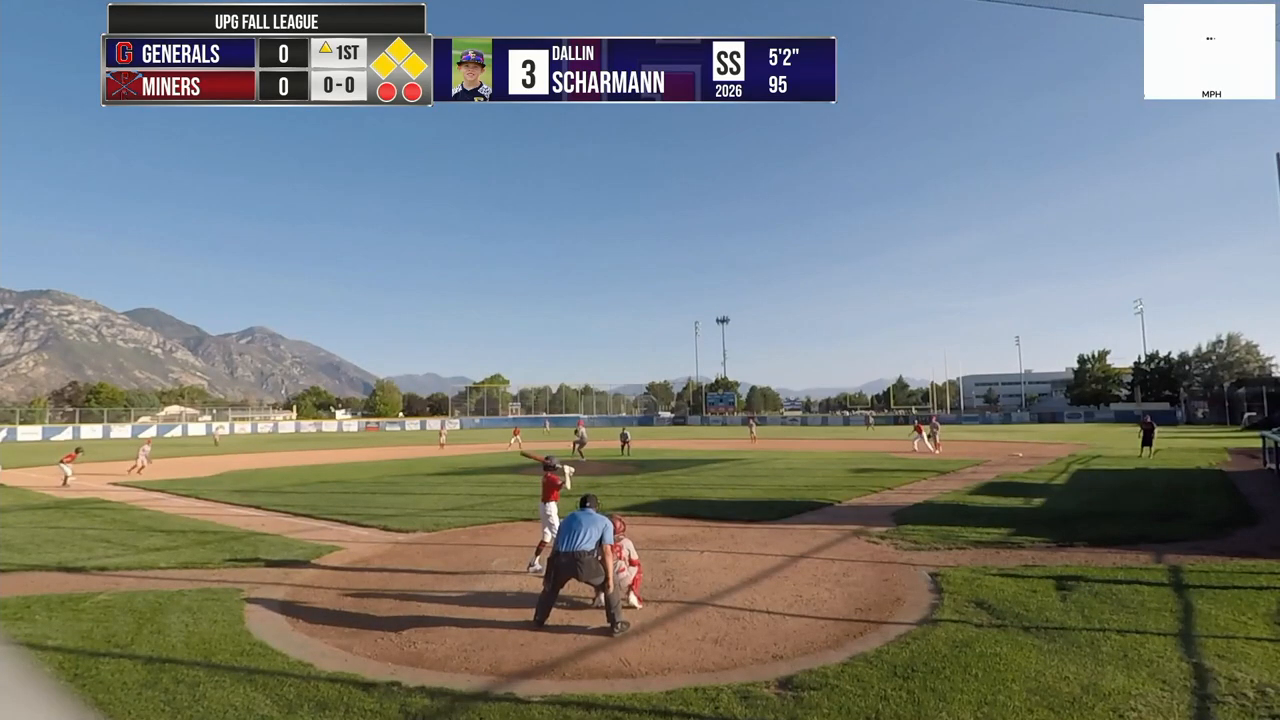
{"action": "left_click", "coordinate": [506, 707]}
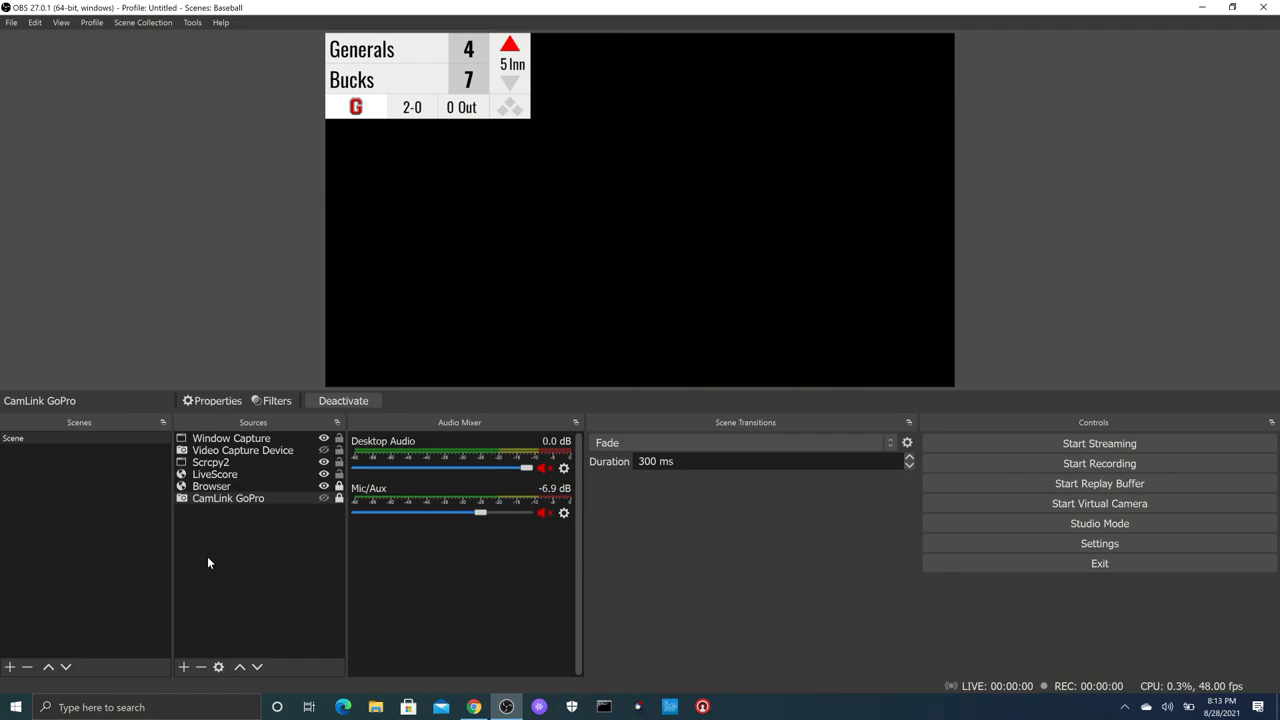
{"action": "mouse_move", "coordinate": [270, 550]}
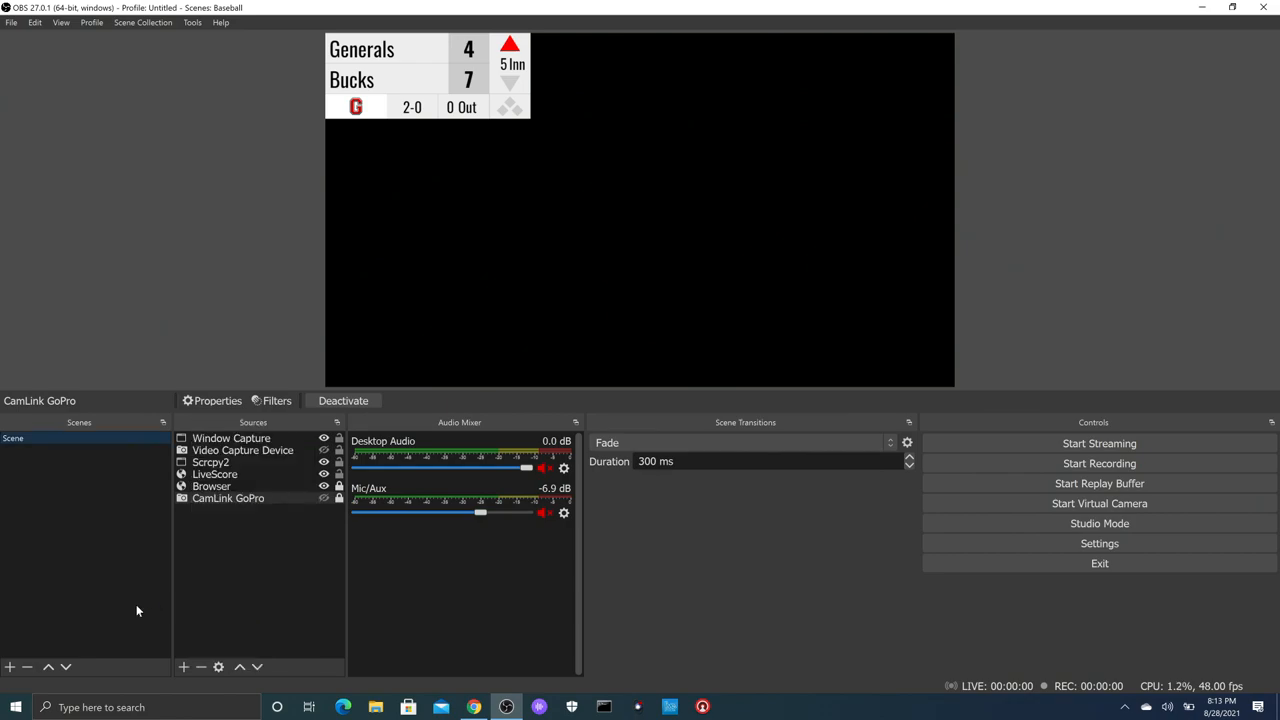
{"action": "mouse_move", "coordinate": [240, 505]}
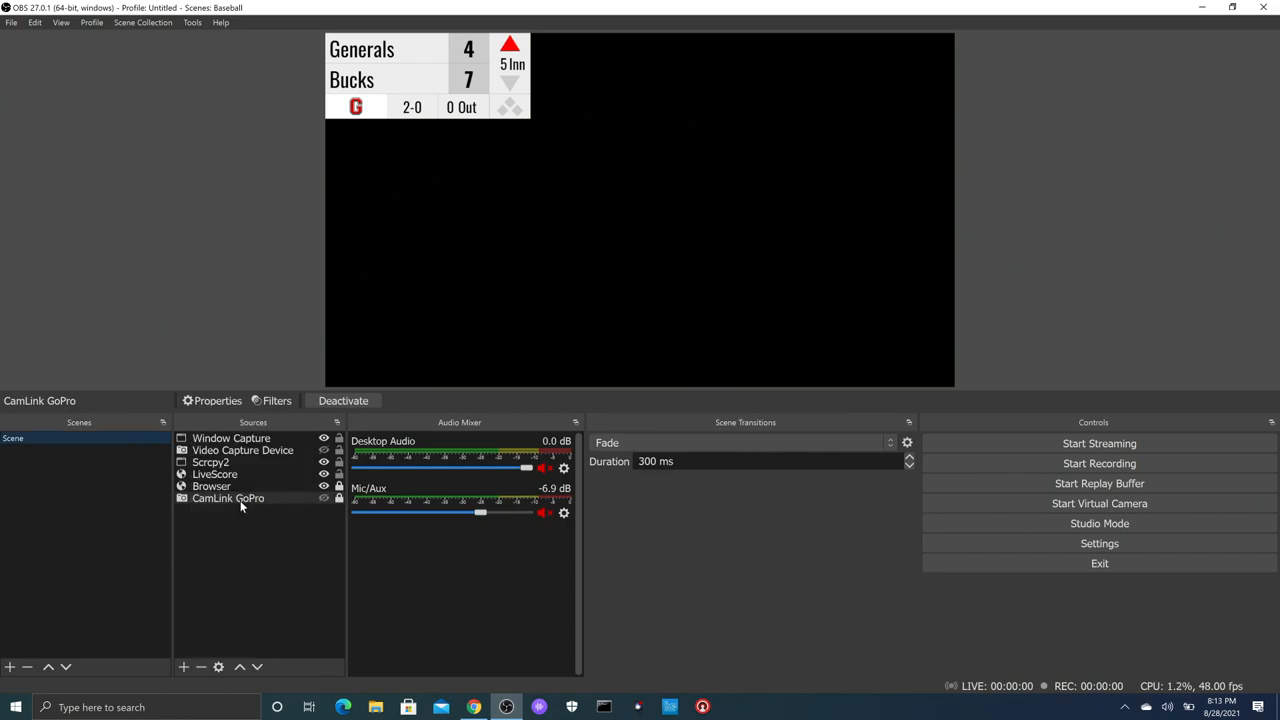
{"action": "left_click", "coordinate": [228, 498]}
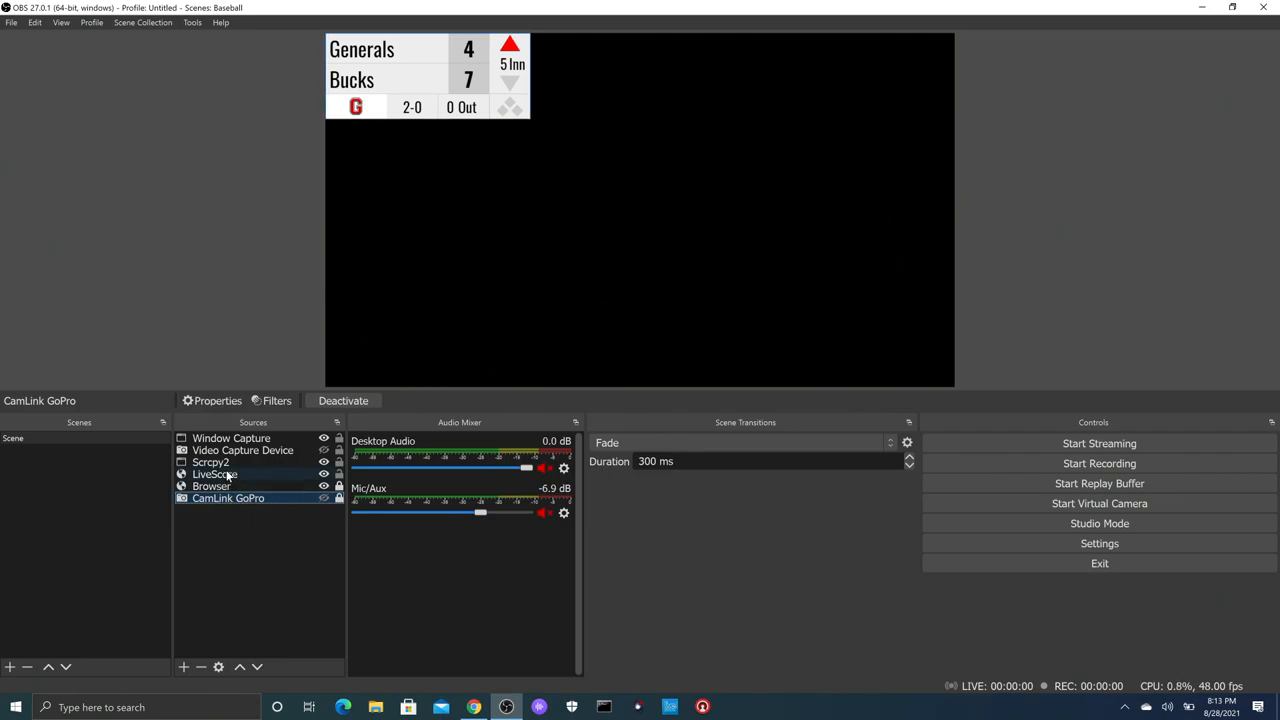
Step: Bring up the LiveScore browser source properties and select its FlexyScore scoreboard URL
{"action": "left_click", "coordinate": [215, 474]}
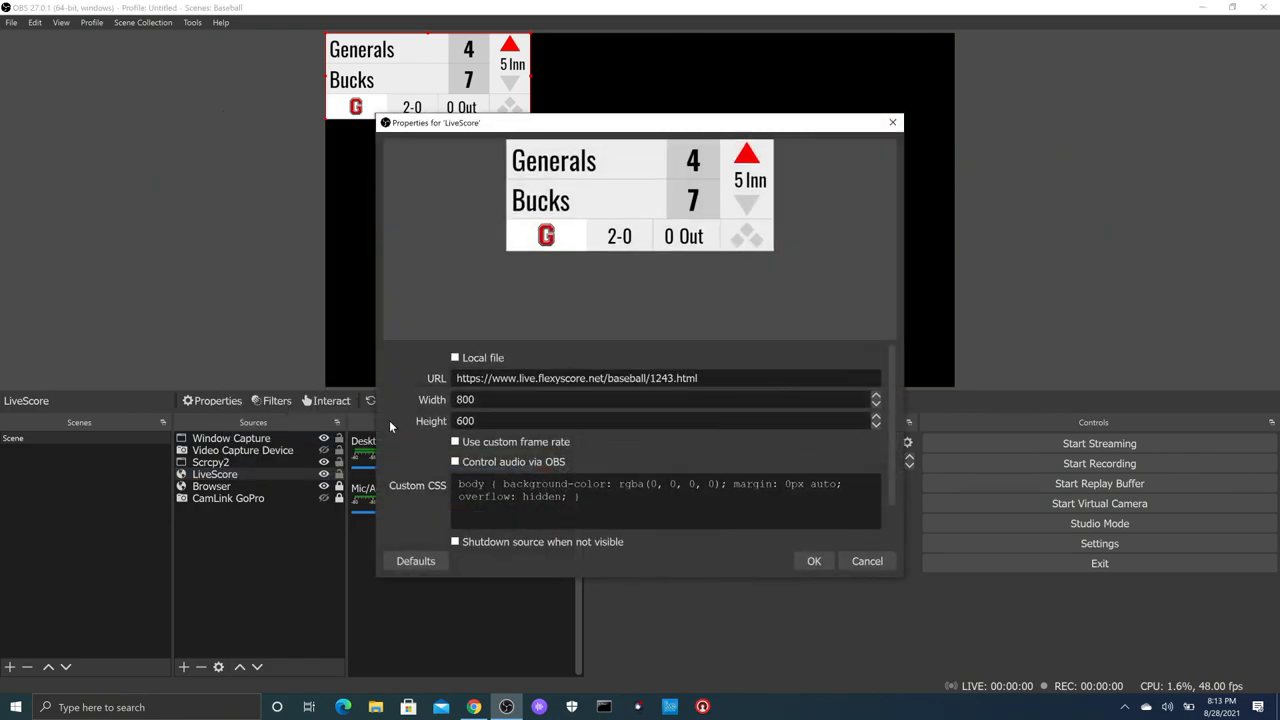
{"action": "mouse_move", "coordinate": [648, 377]}
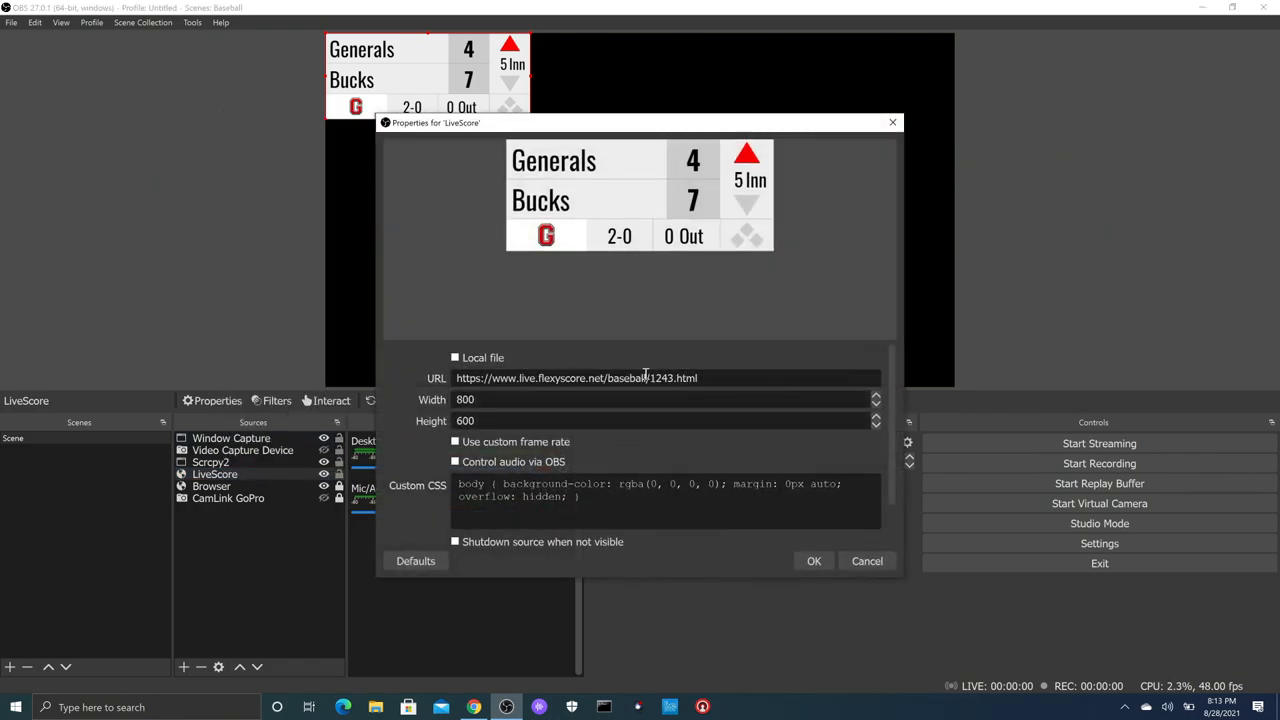
{"action": "left_click", "coordinate": [814, 561]}
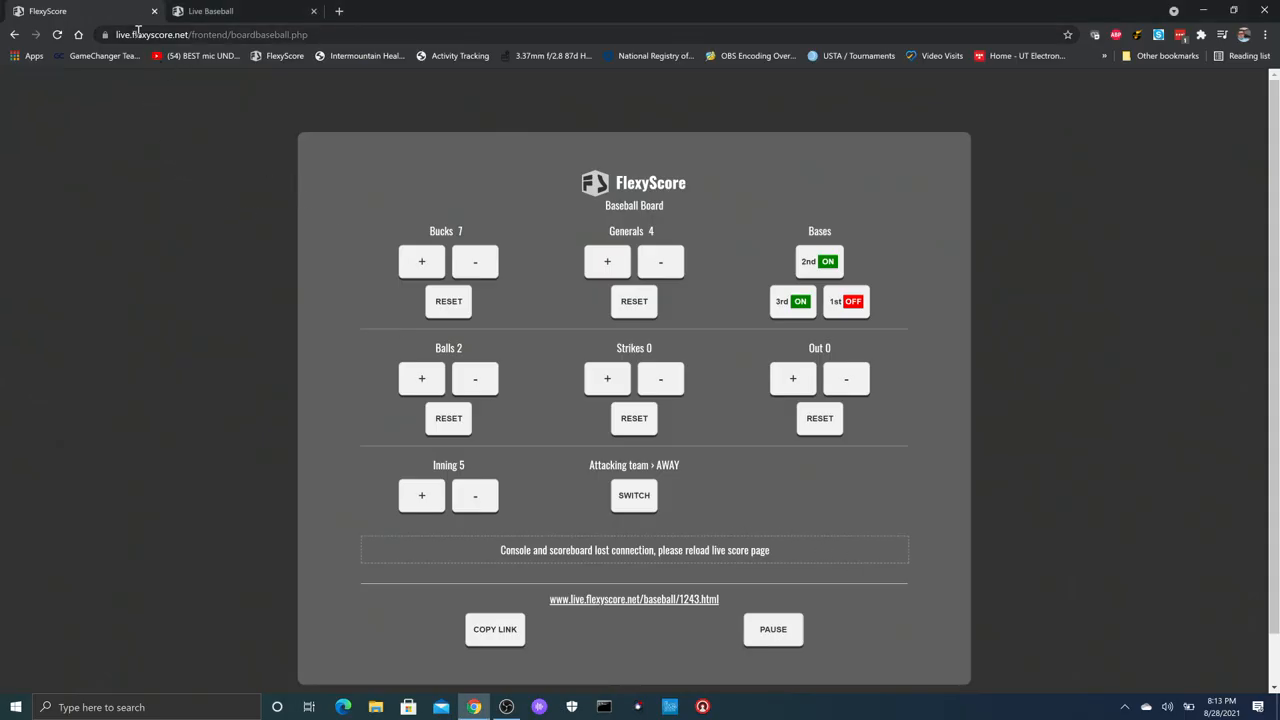
{"action": "mouse_move", "coordinate": [722, 307]}
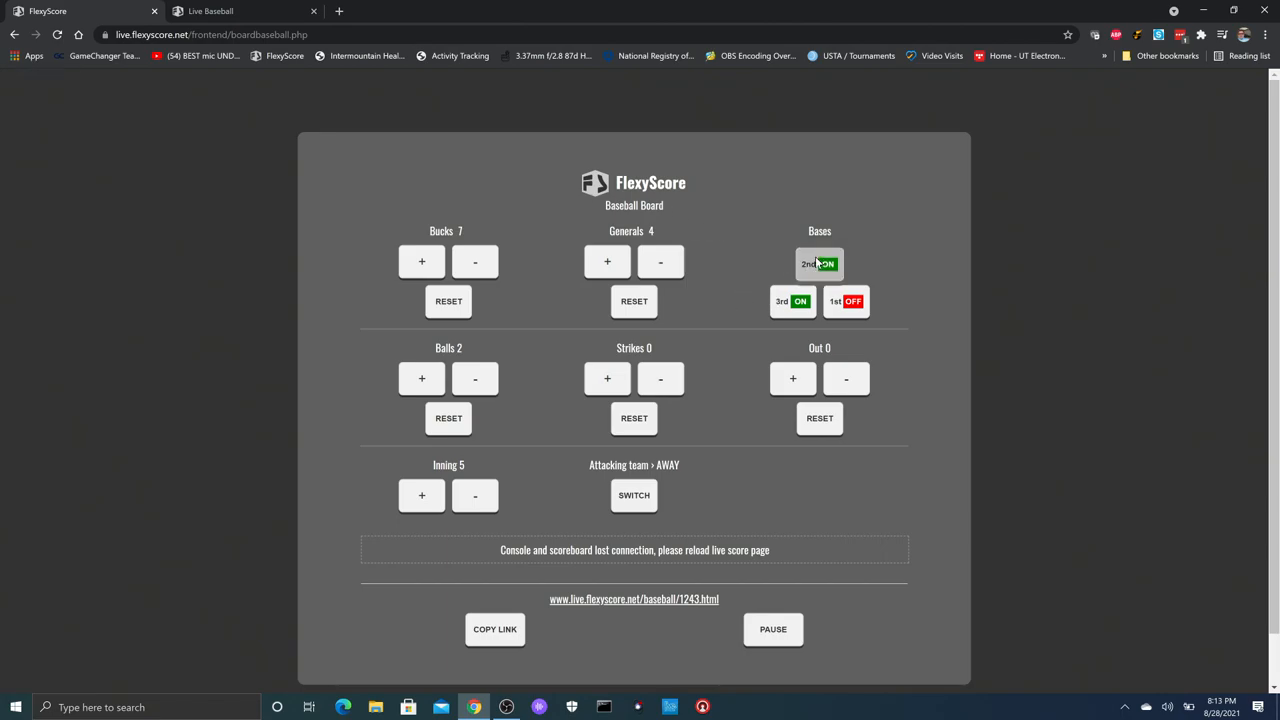
Step: Take the runner off second base so all three bases show OFF
{"action": "left_click", "coordinate": [819, 262]}
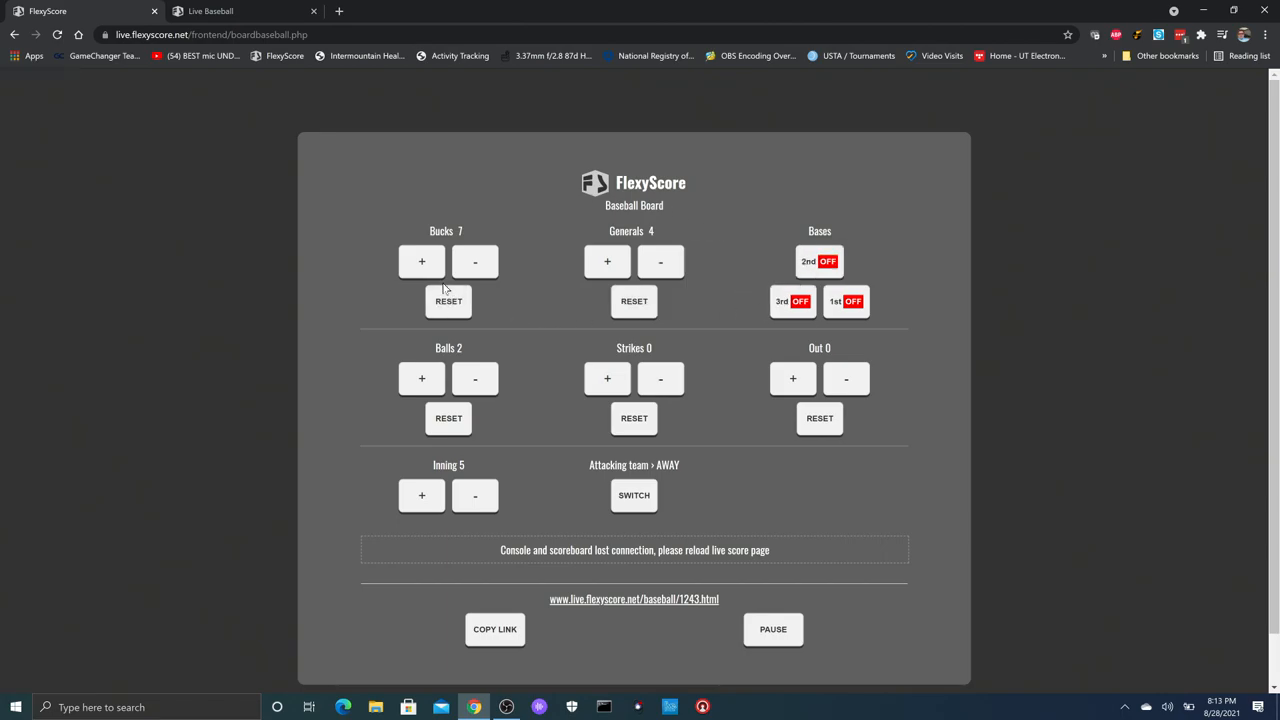
{"action": "mouse_move", "coordinate": [270, 106]}
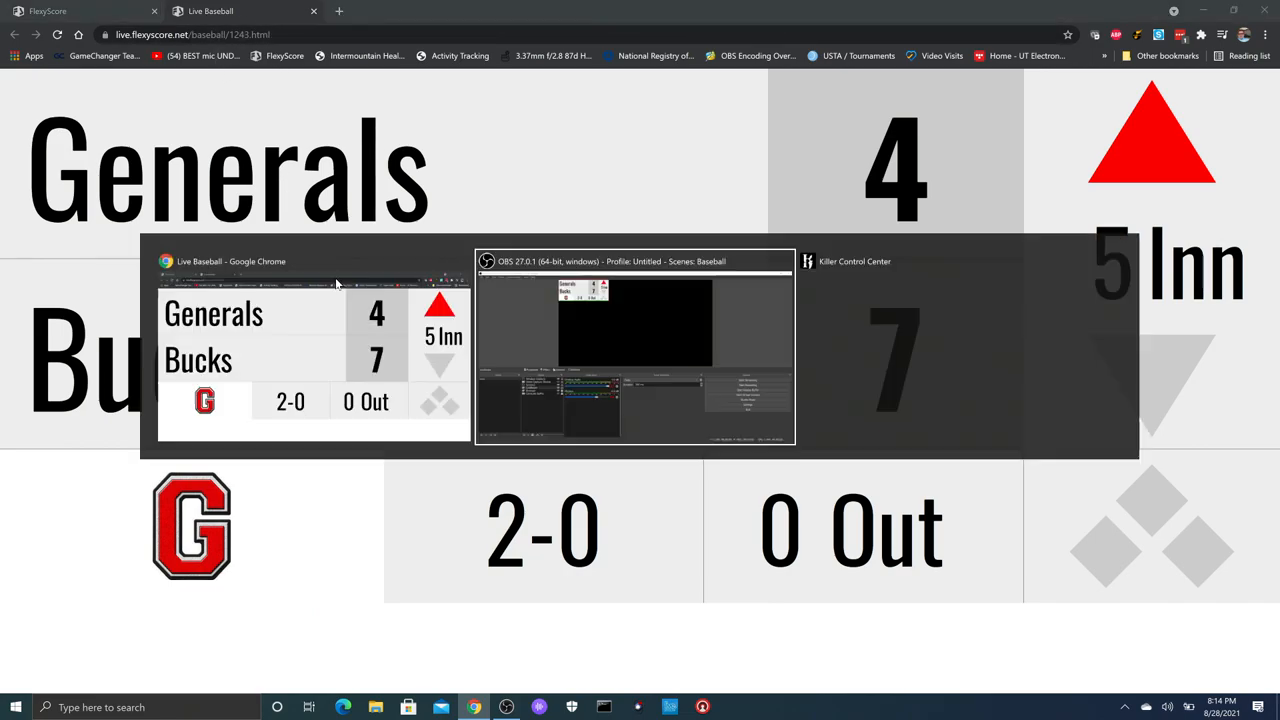
{"action": "left_click", "coordinate": [635, 345]}
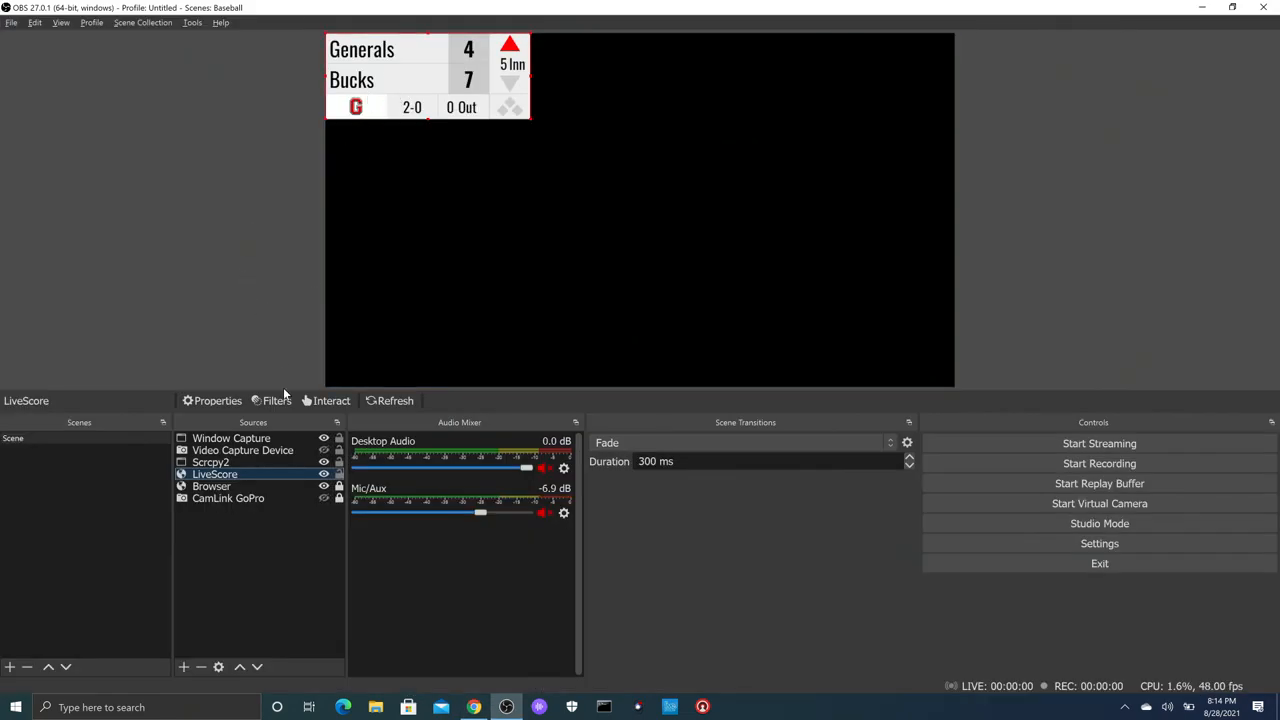
{"action": "right_click", "coordinate": [215, 474]}
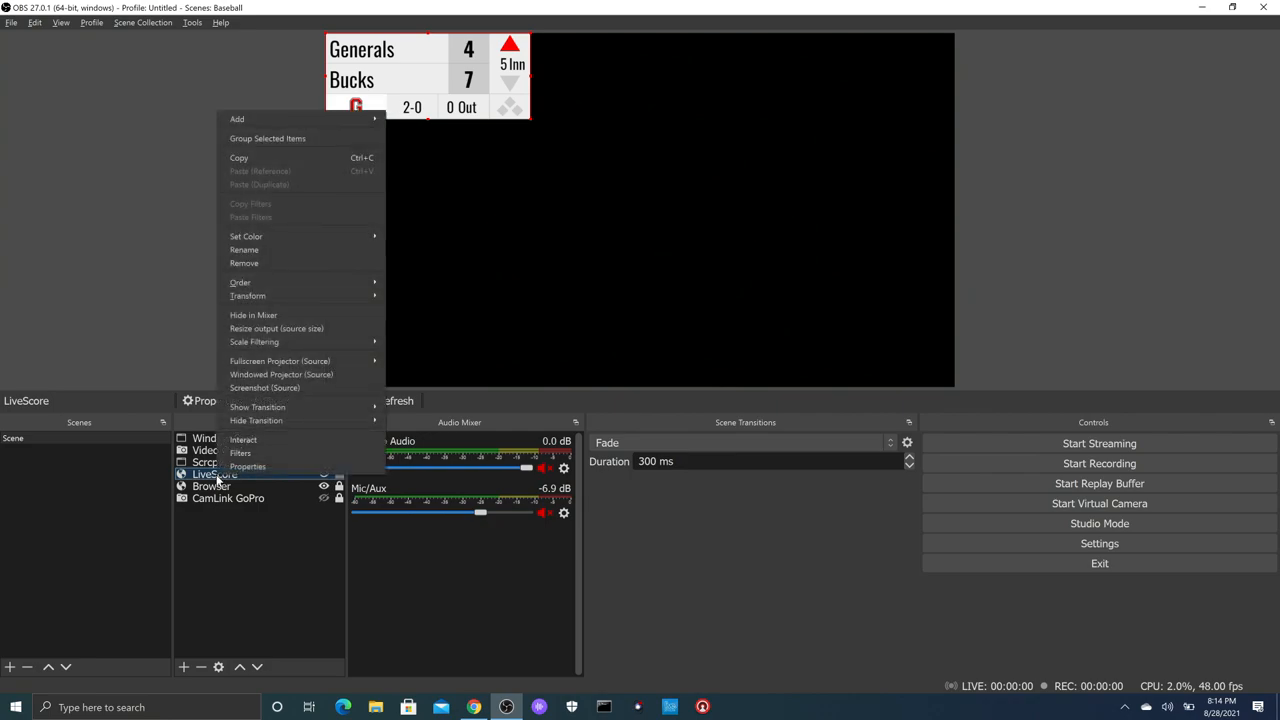
{"action": "left_click", "coordinate": [247, 467]}
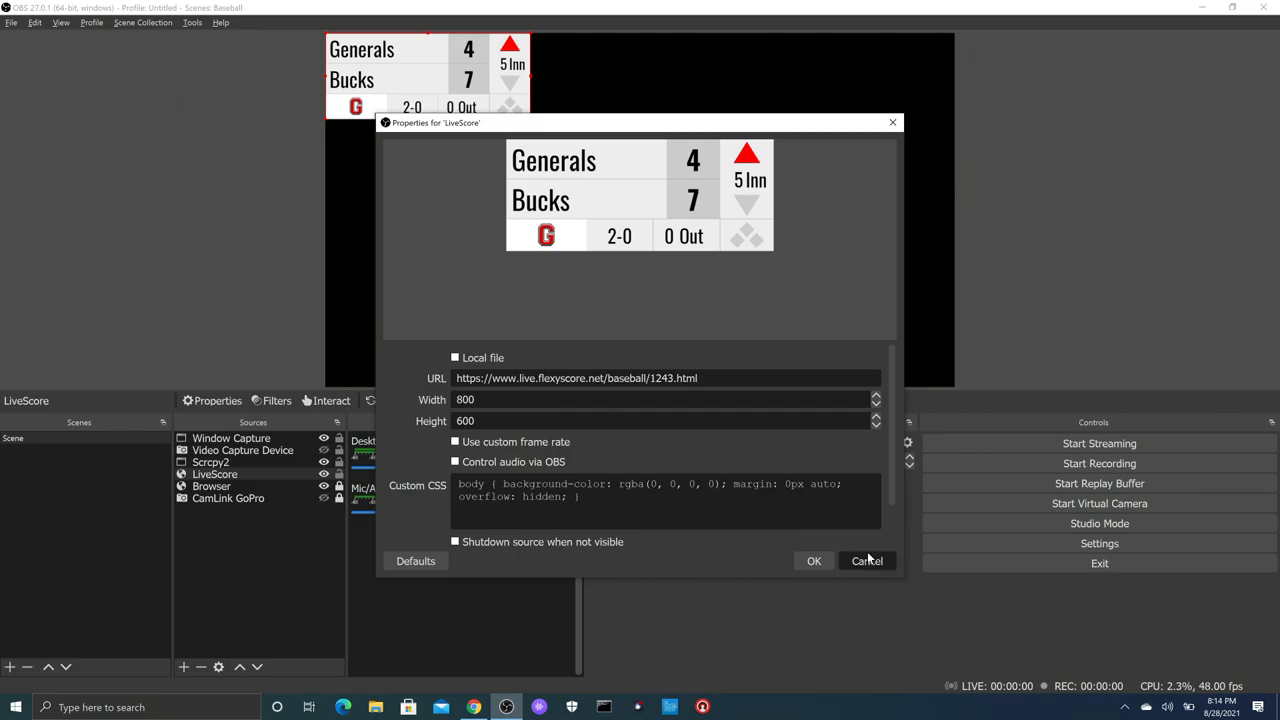
{"action": "left_click", "coordinate": [866, 560]}
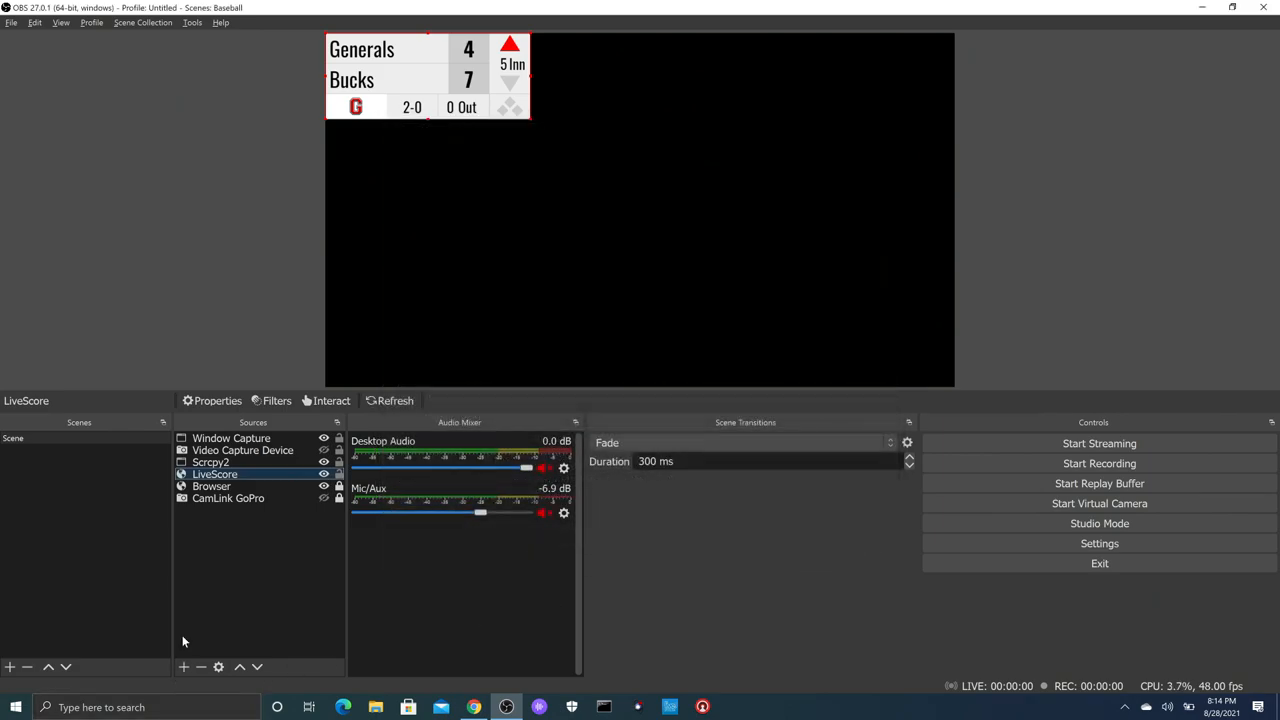
{"action": "left_click", "coordinate": [9, 667]}
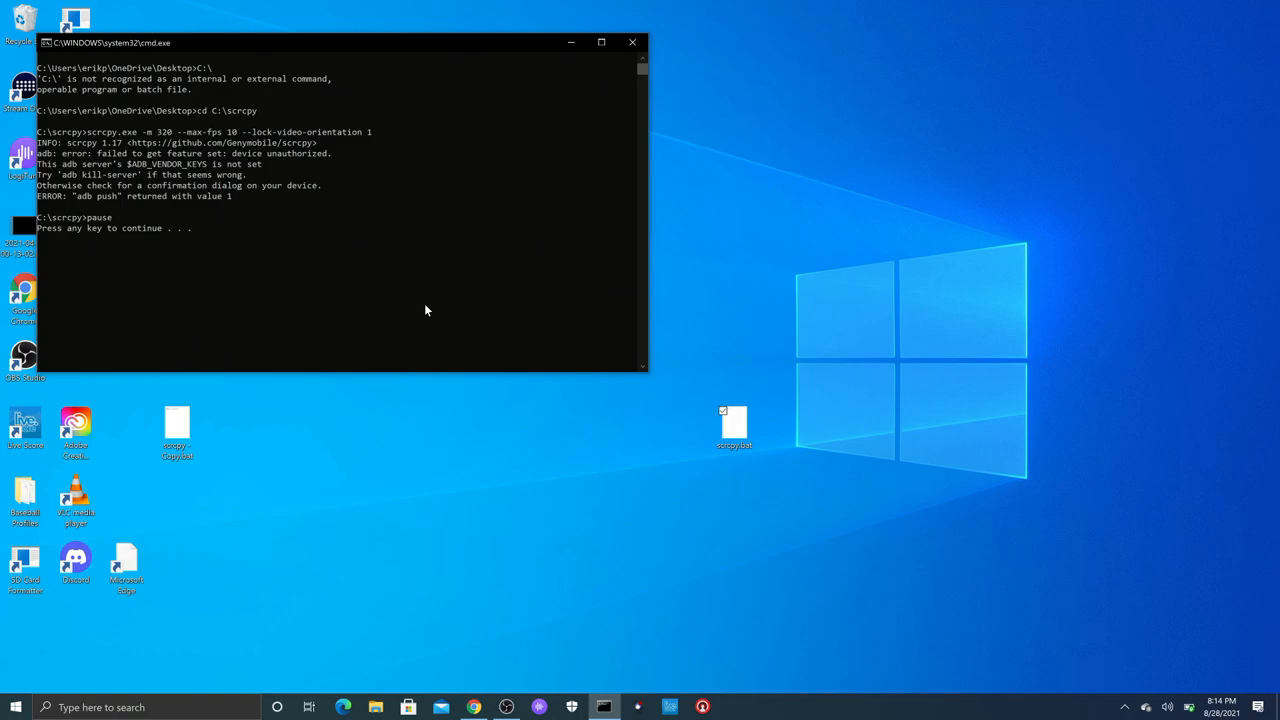
Step: Resume scrcpy to mirror the tablet's Pocket Radar app, hide the command window and return to OBS
{"action": "left_click", "coordinate": [632, 42]}
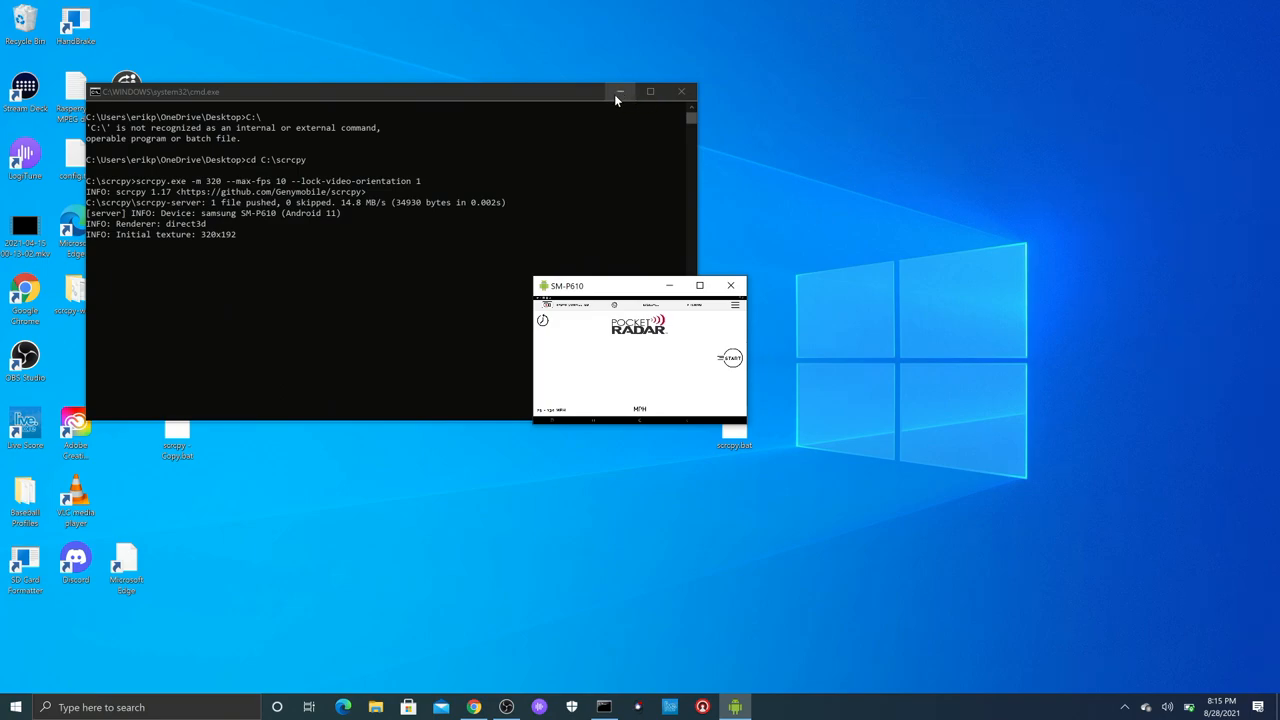
{"action": "left_click", "coordinate": [620, 91]}
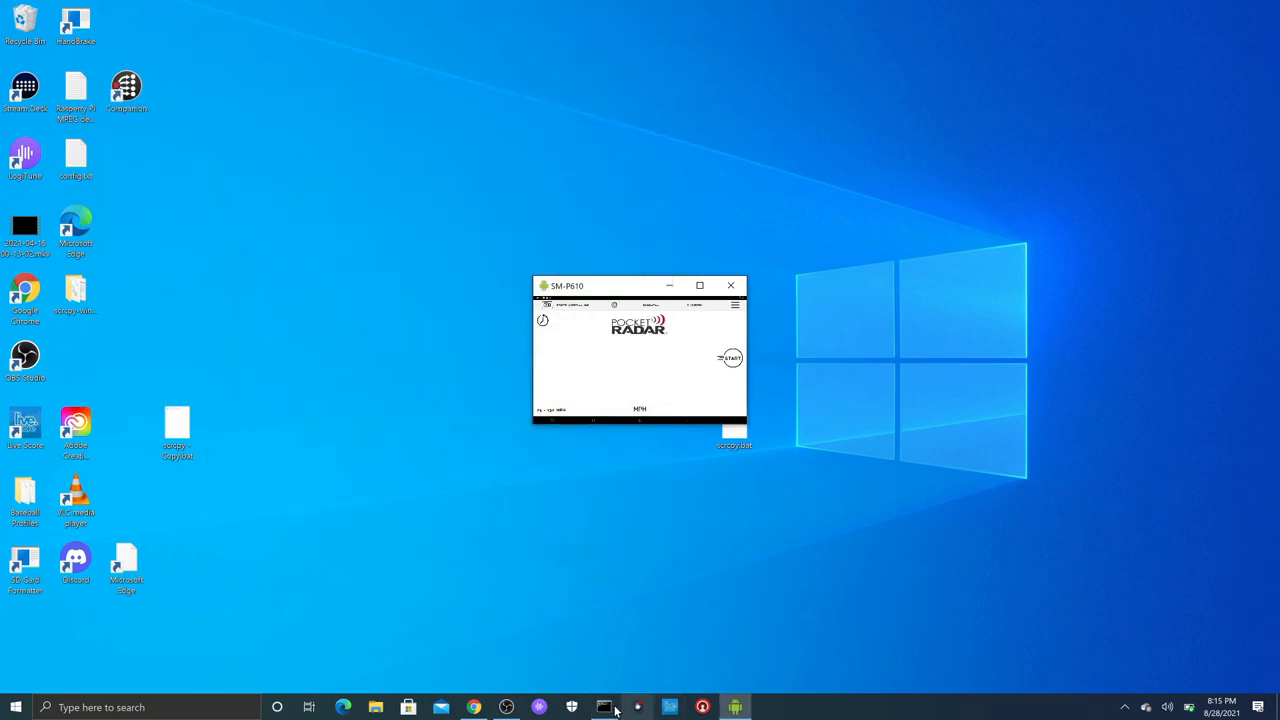
{"action": "left_click", "coordinate": [505, 707]}
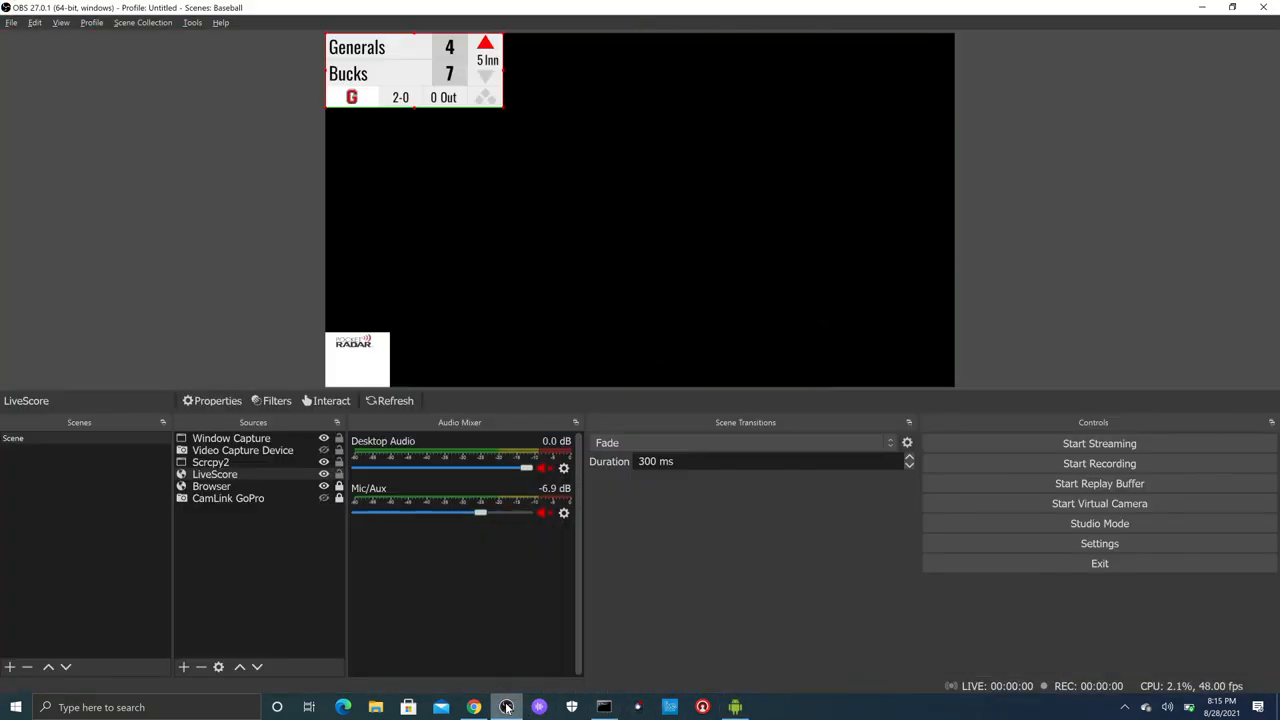
Step: Drag the Scrcpy2 Pocket Radar overlay into the top-right corner of the preview and enlarge it
{"action": "left_click", "coordinate": [242, 450]}
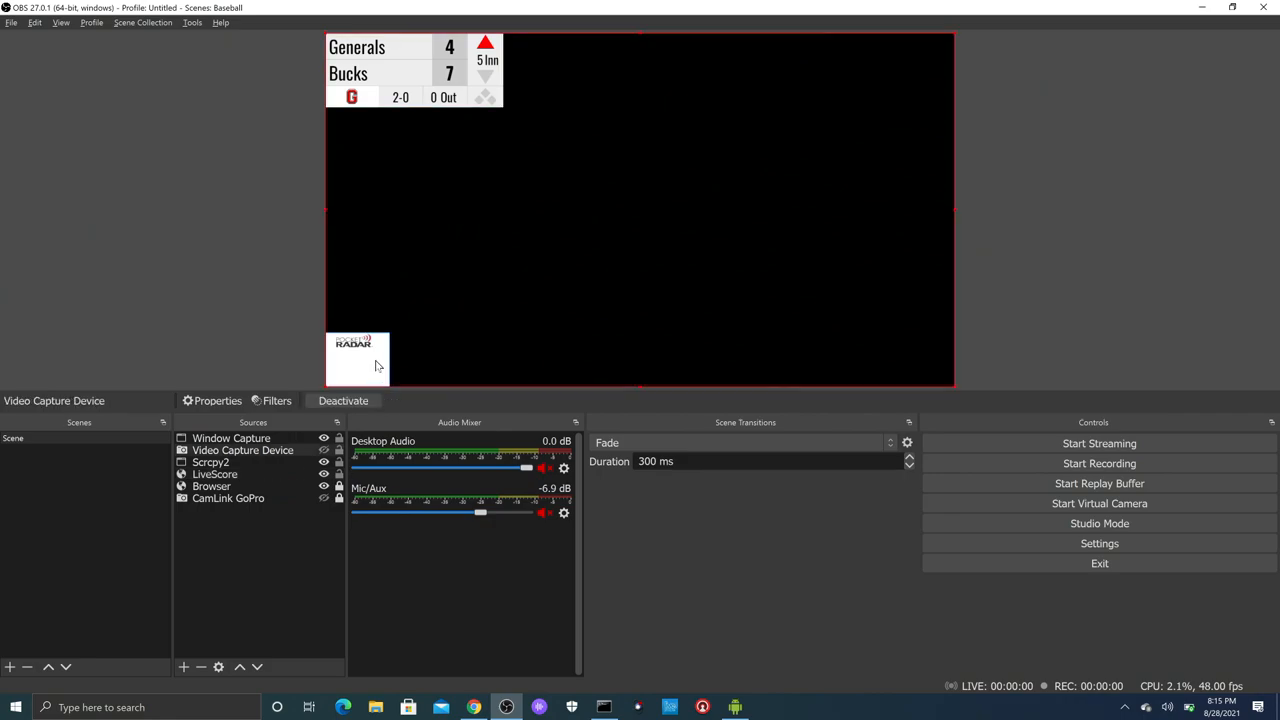
{"action": "left_click_drag", "start_coordinate": [357, 358], "coordinate": [808, 125]}
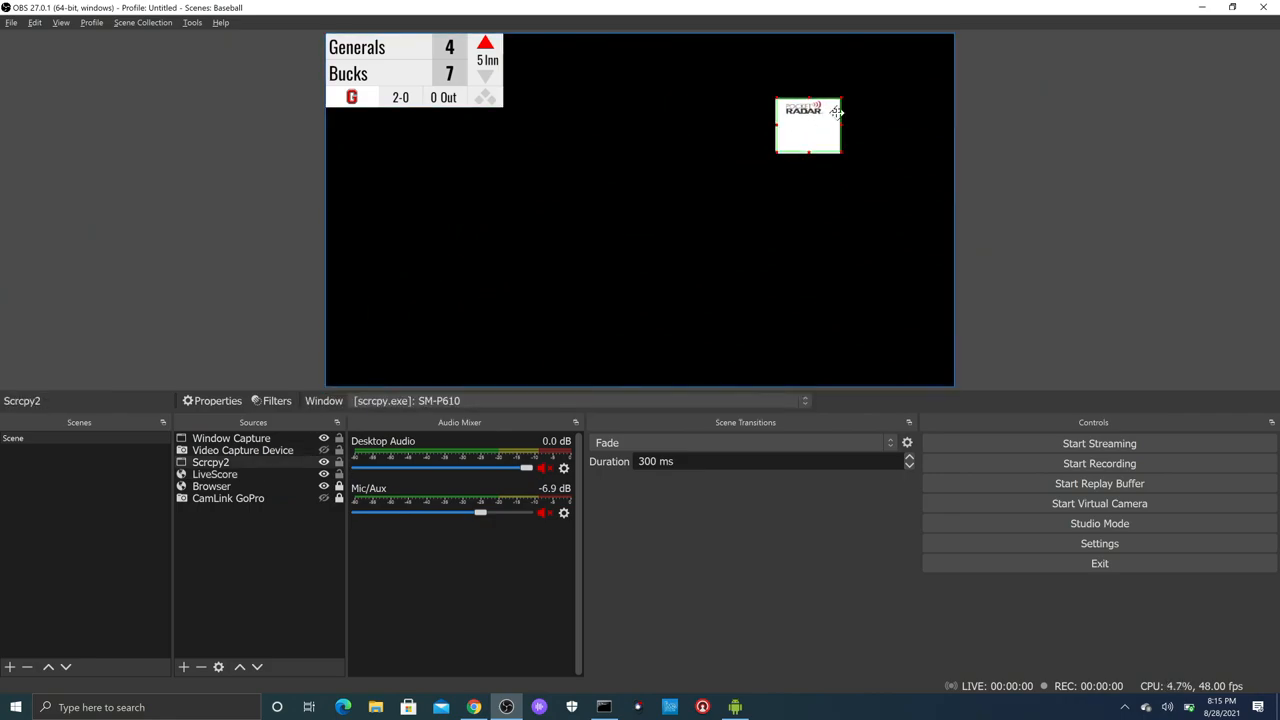
{"action": "left_click_drag", "start_coordinate": [808, 125], "coordinate": [920, 60]}
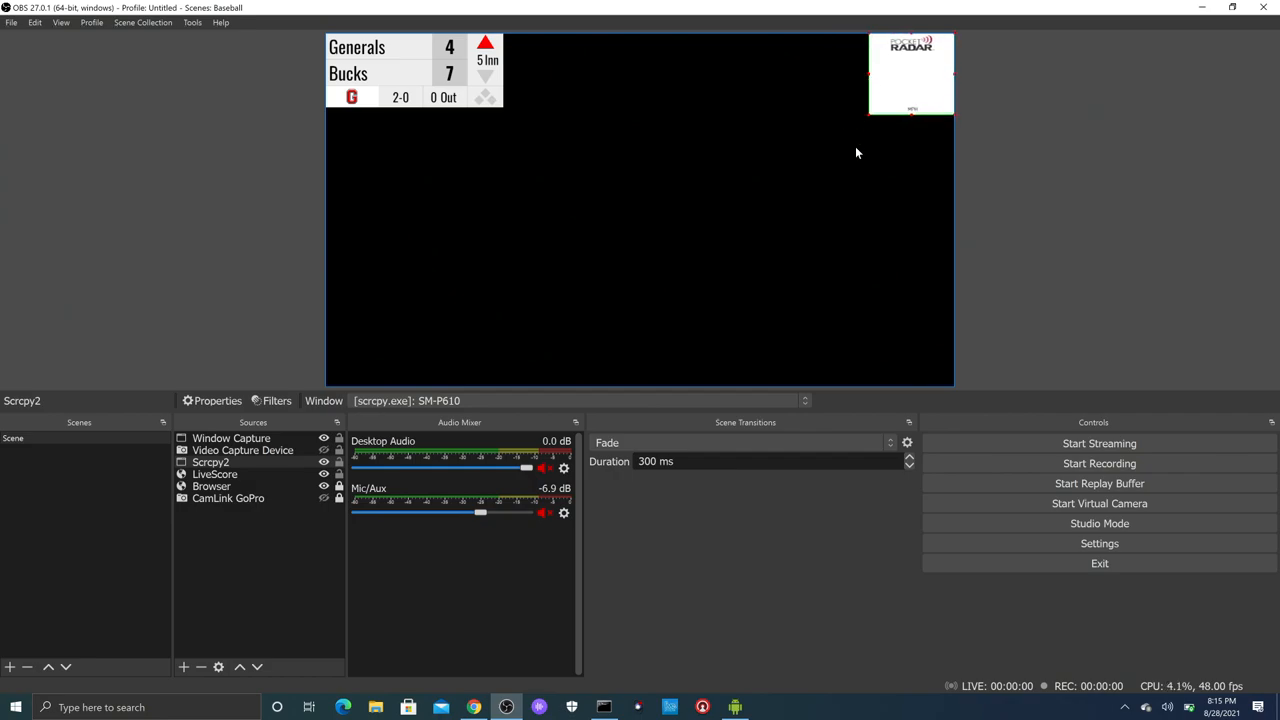
{"action": "left_click", "coordinate": [242, 450]}
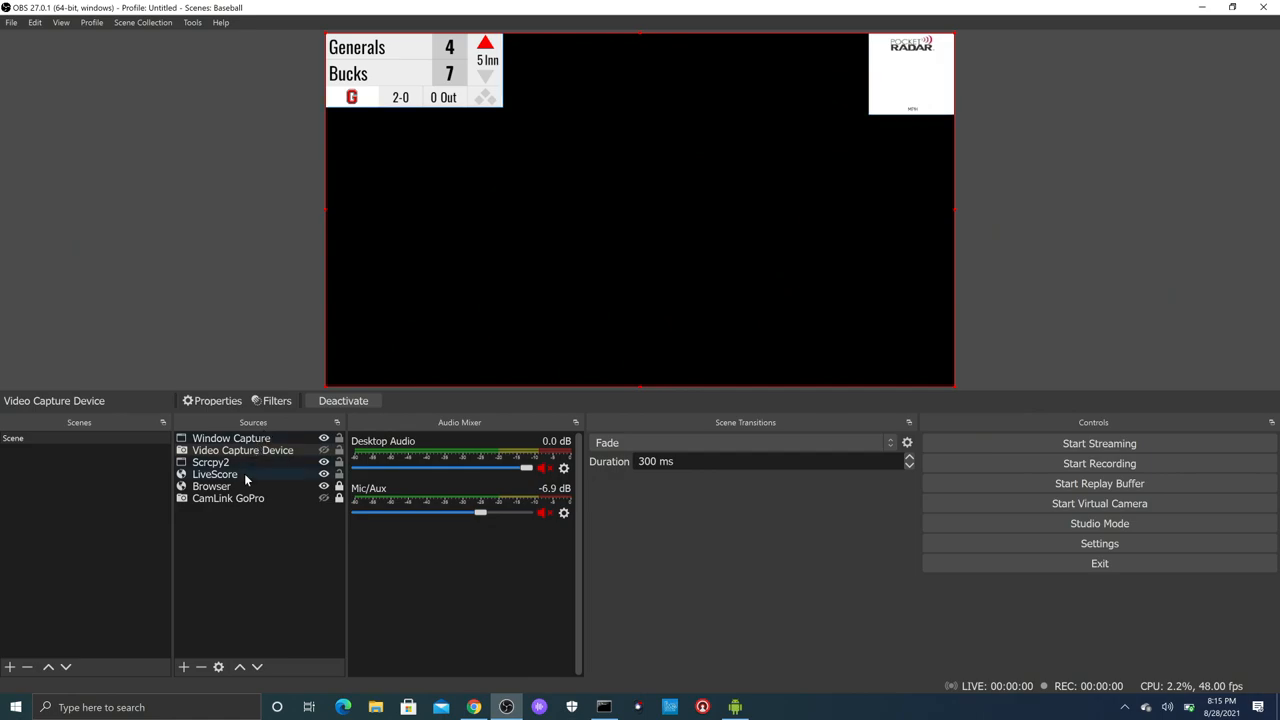
{"action": "left_click", "coordinate": [228, 498]}
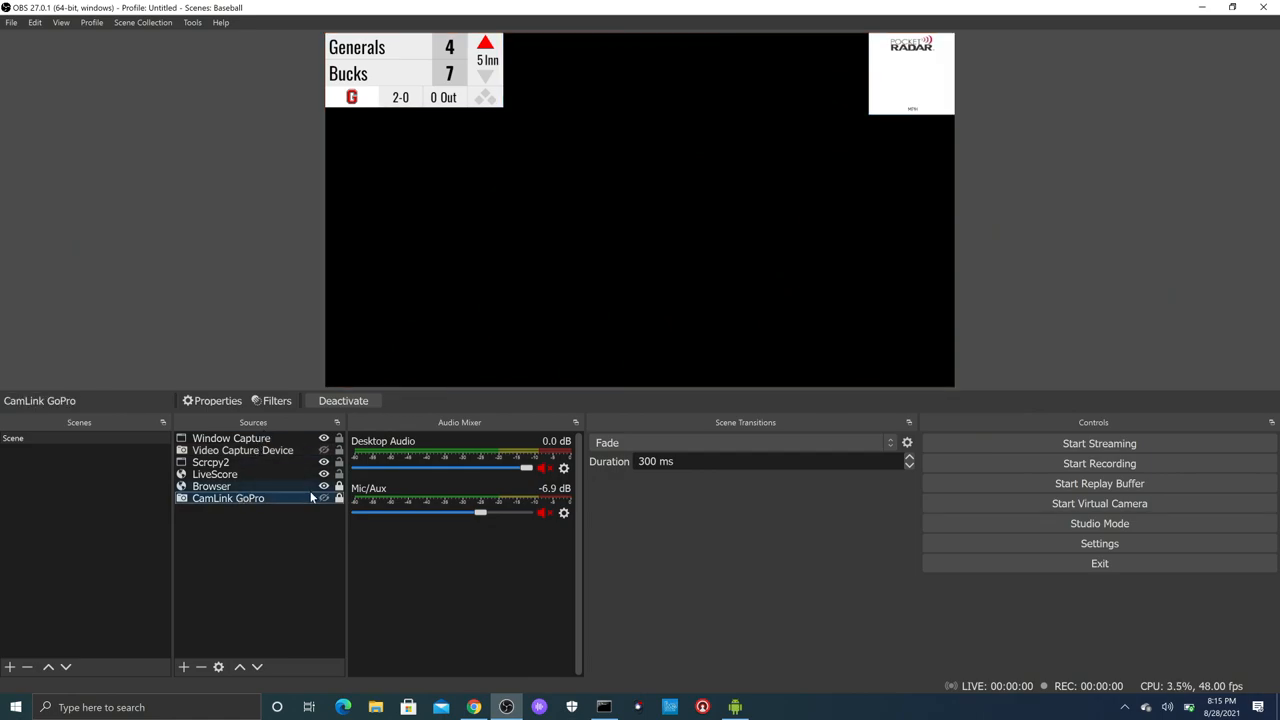
{"action": "left_click", "coordinate": [343, 400]}
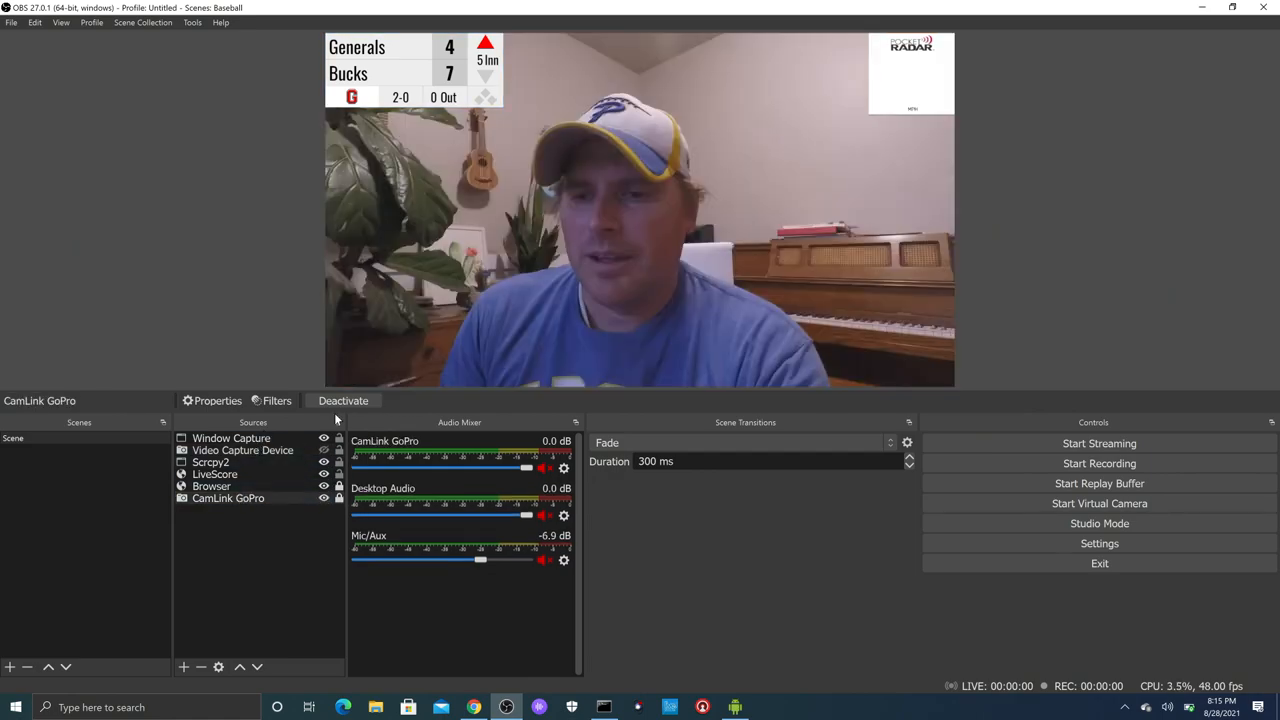
{"action": "left_click", "coordinate": [343, 400]}
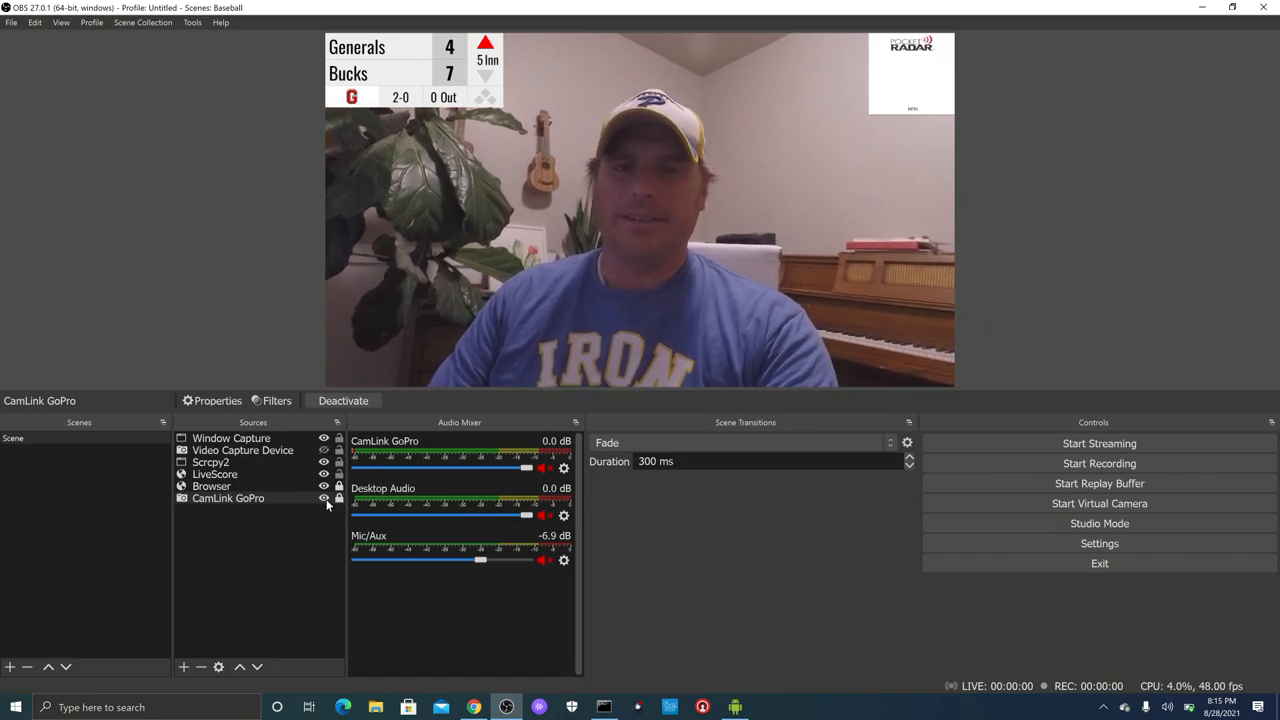
{"action": "left_click", "coordinate": [324, 498]}
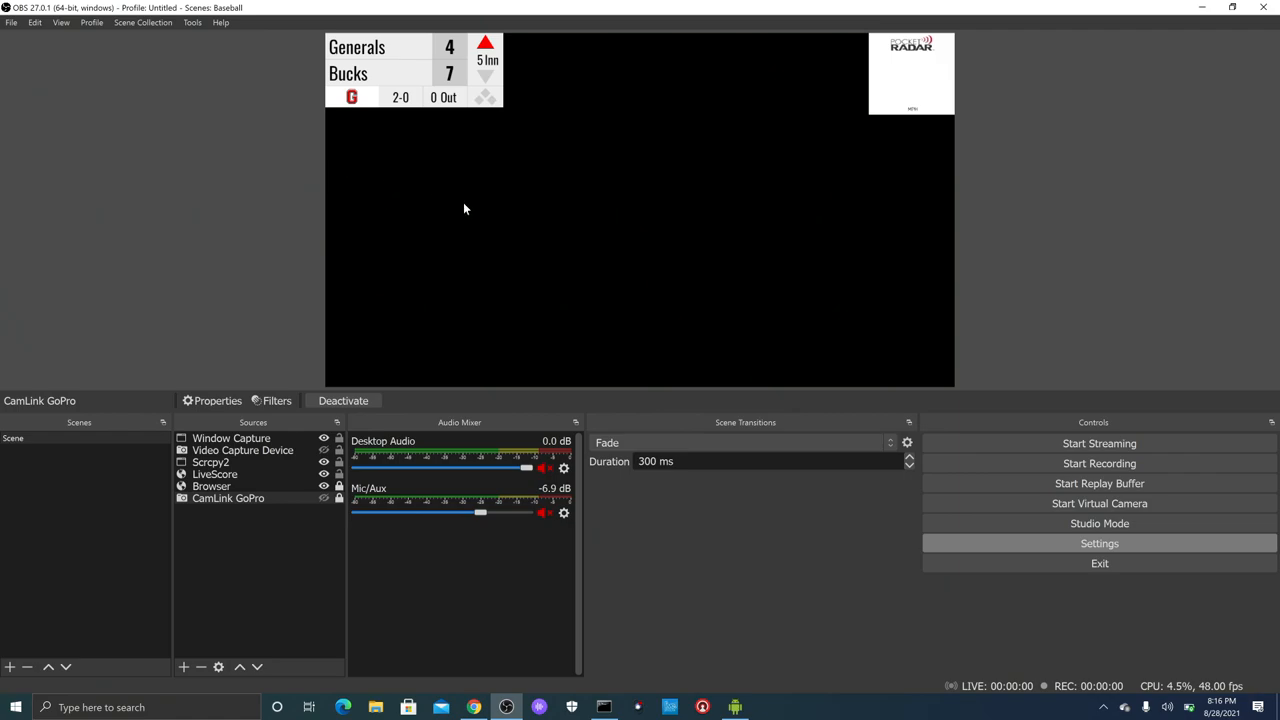
Step: Choose the Custom... stream service on the Stream page, ready for a server address and stream key
{"action": "left_click", "coordinate": [1099, 543]}
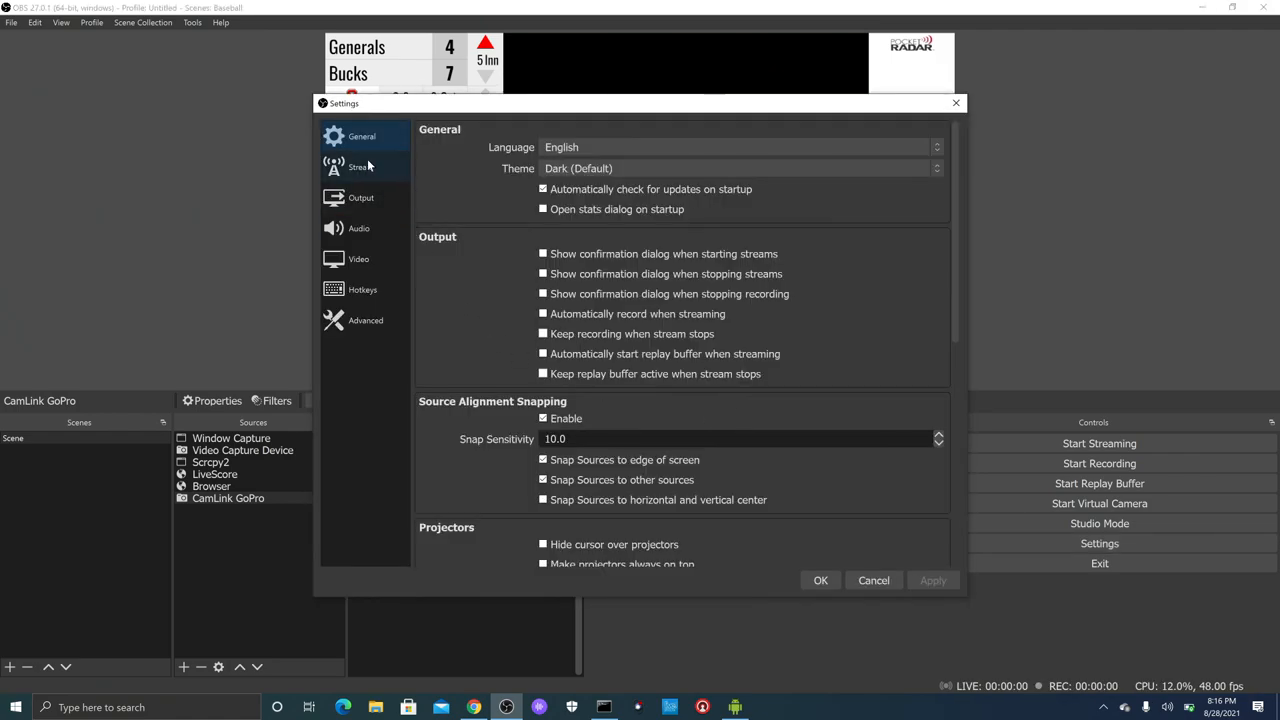
{"action": "left_click", "coordinate": [360, 166]}
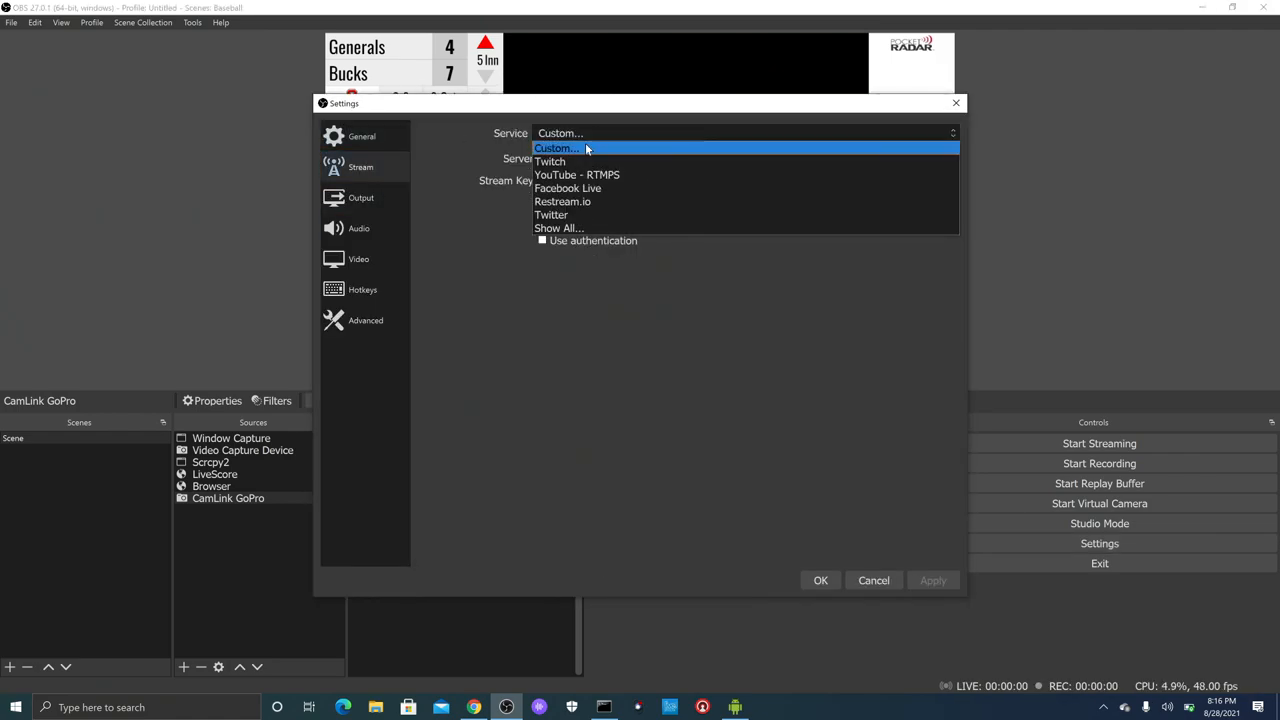
{"action": "left_click", "coordinate": [557, 148]}
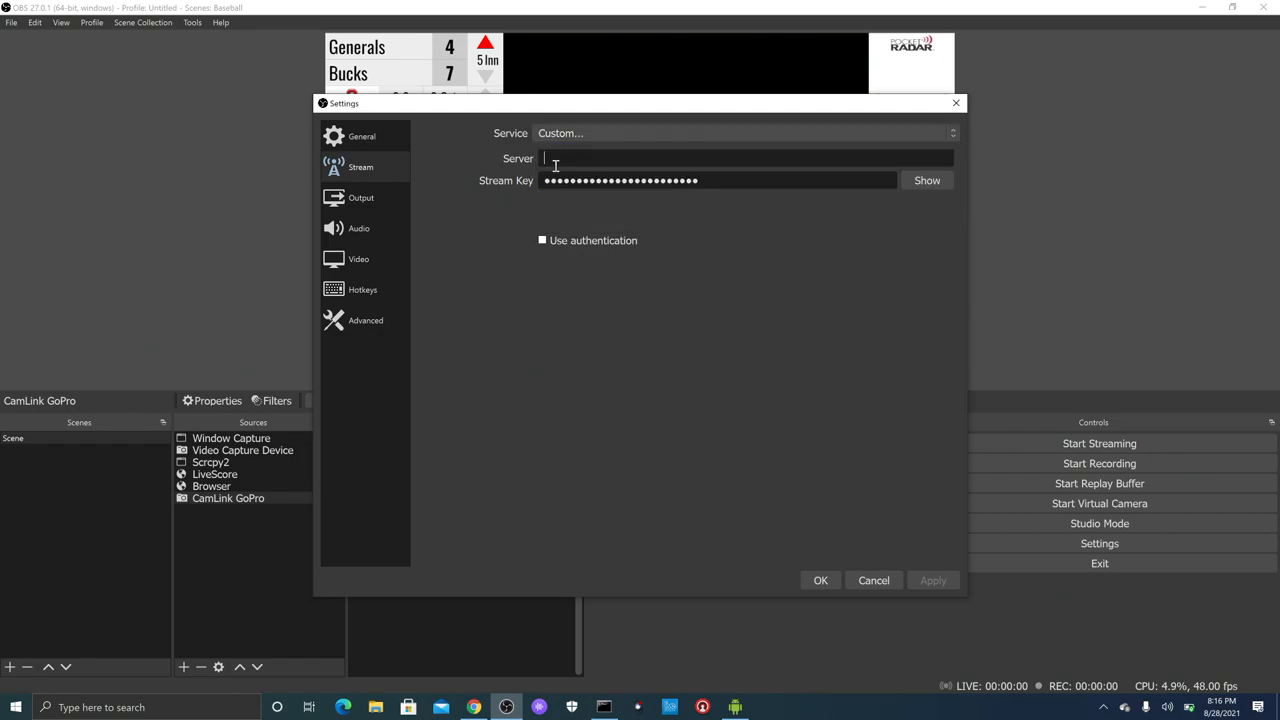
{"action": "mouse_move", "coordinate": [718, 247]}
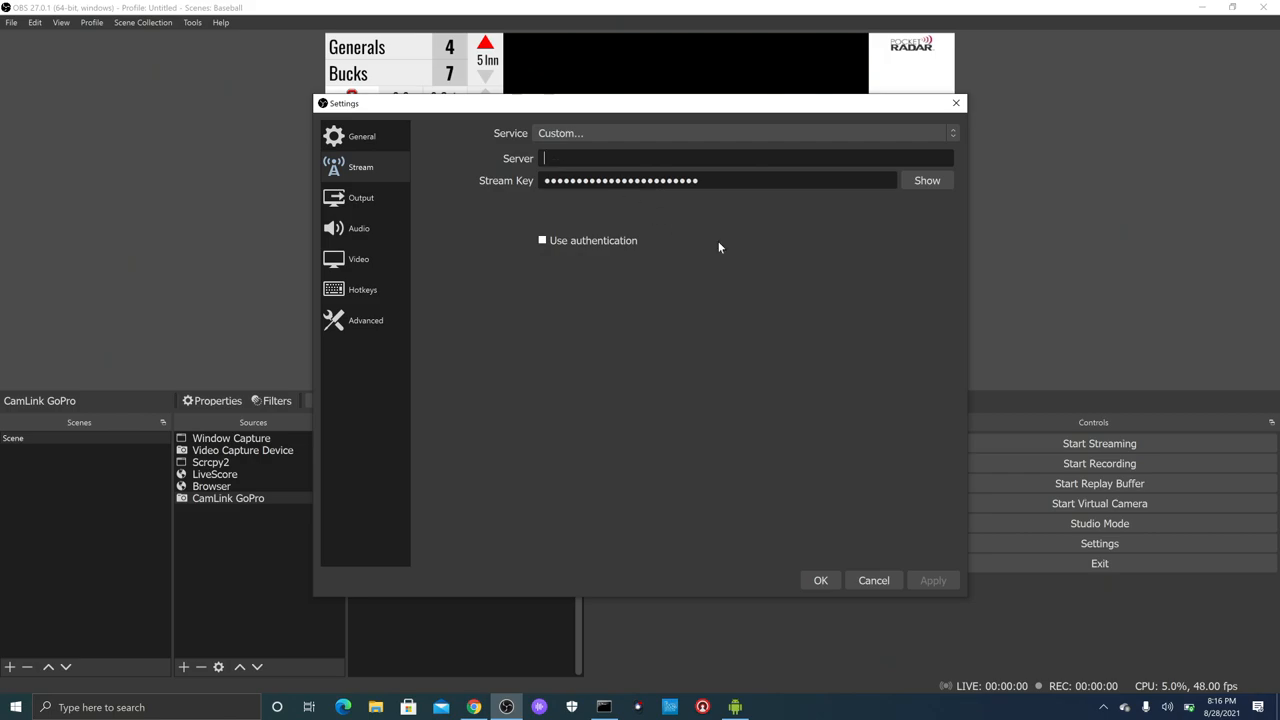
{"action": "mouse_move", "coordinate": [823, 453]}
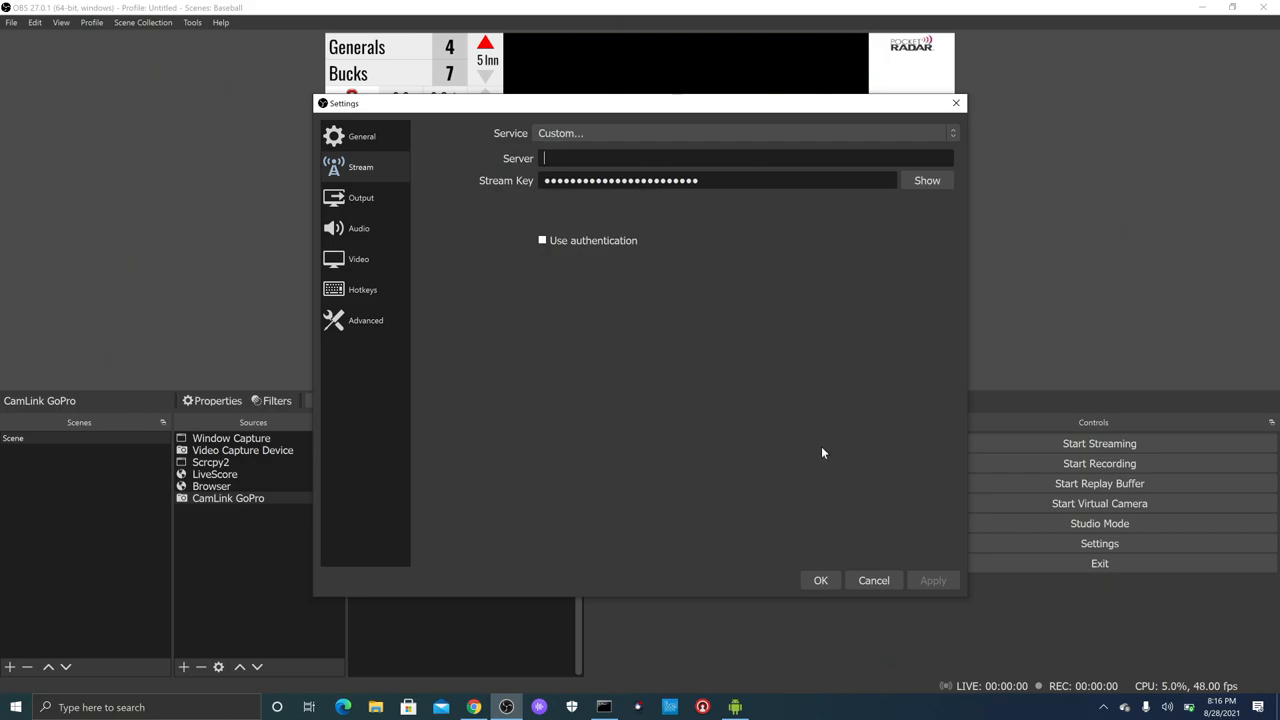
{"action": "mouse_move", "coordinate": [753, 461]}
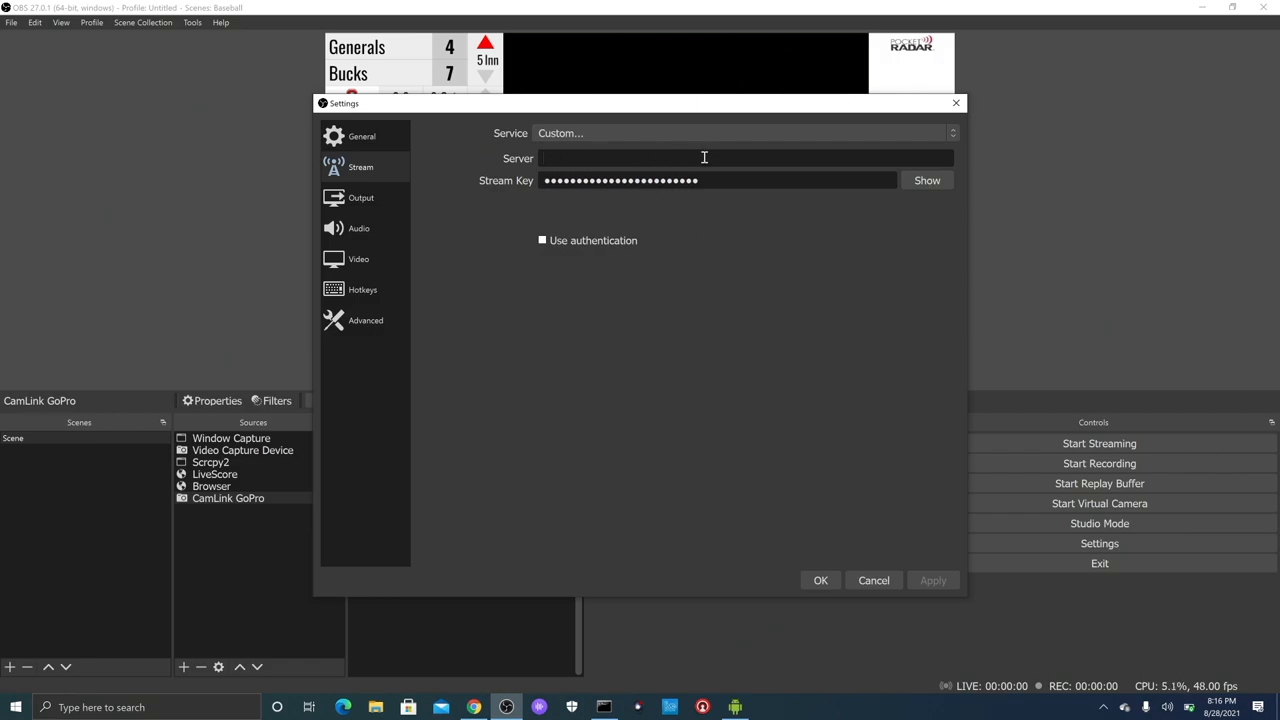
{"action": "left_click", "coordinate": [873, 580]}
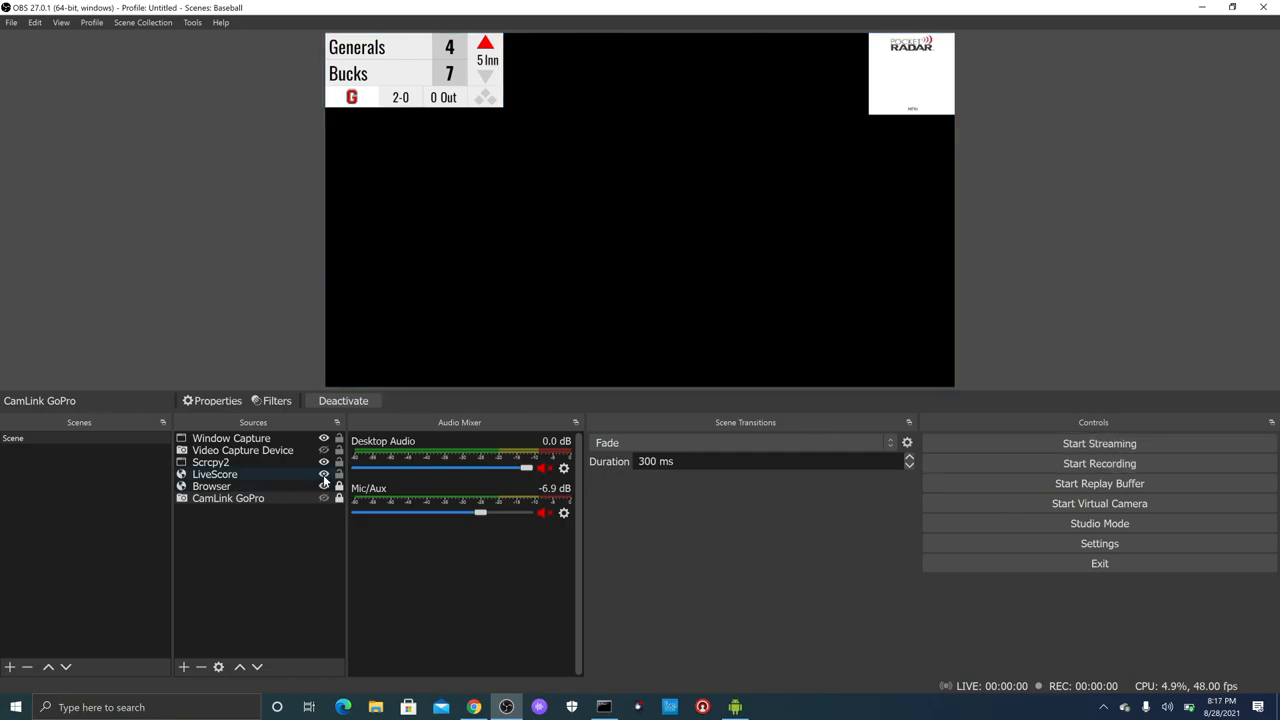
Step: Hide the LiveScore scoreboard source from the Baseball scene
{"action": "left_click", "coordinate": [324, 474]}
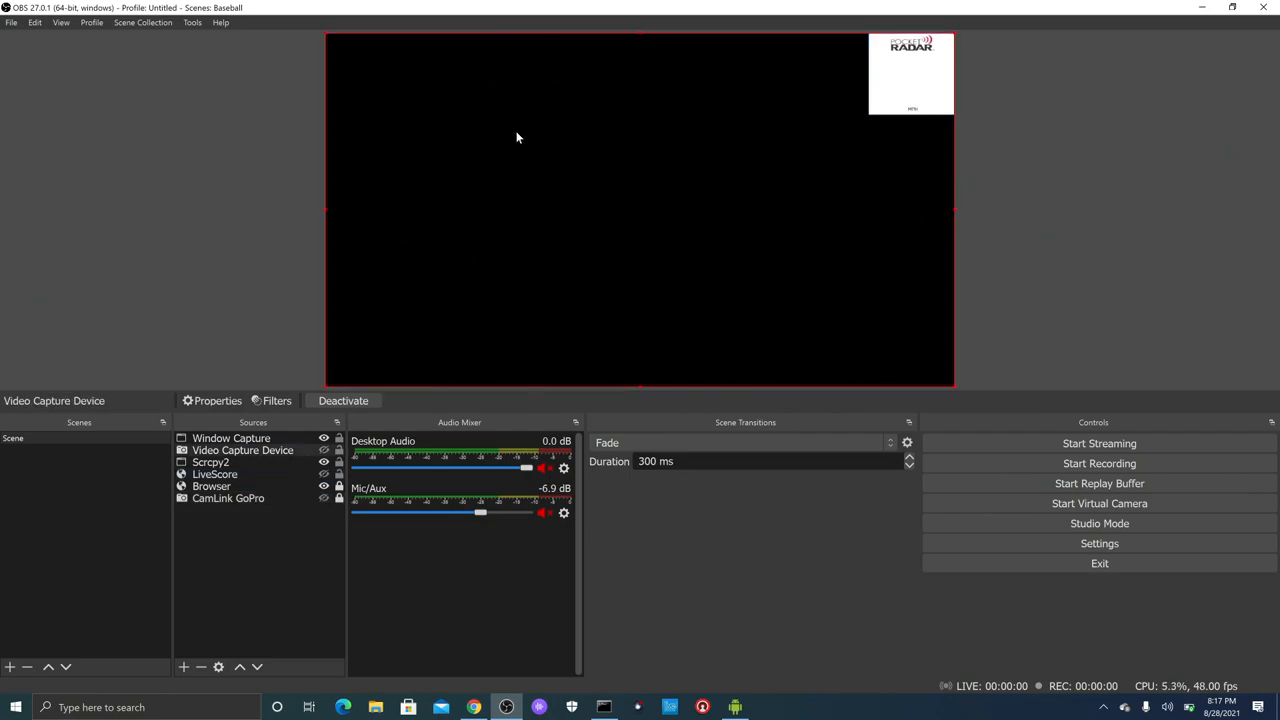
{"action": "mouse_move", "coordinate": [985, 103]}
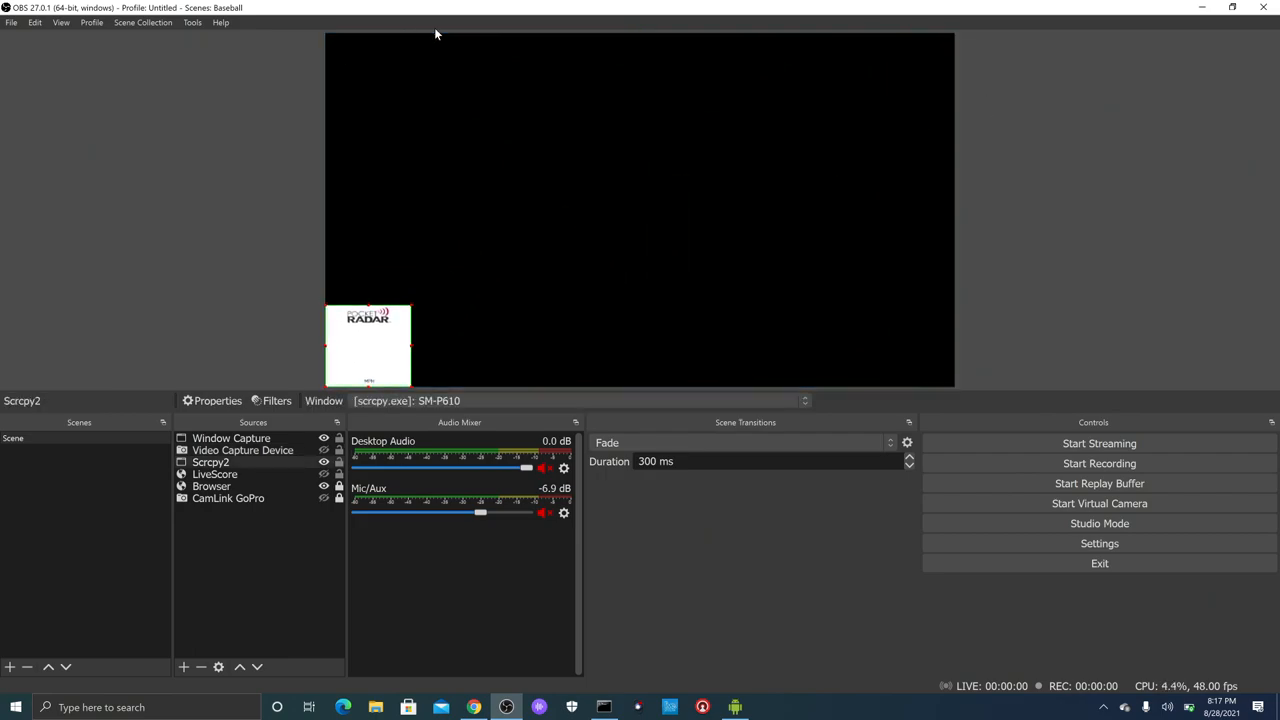
{"action": "mouse_move", "coordinate": [460, 165]}
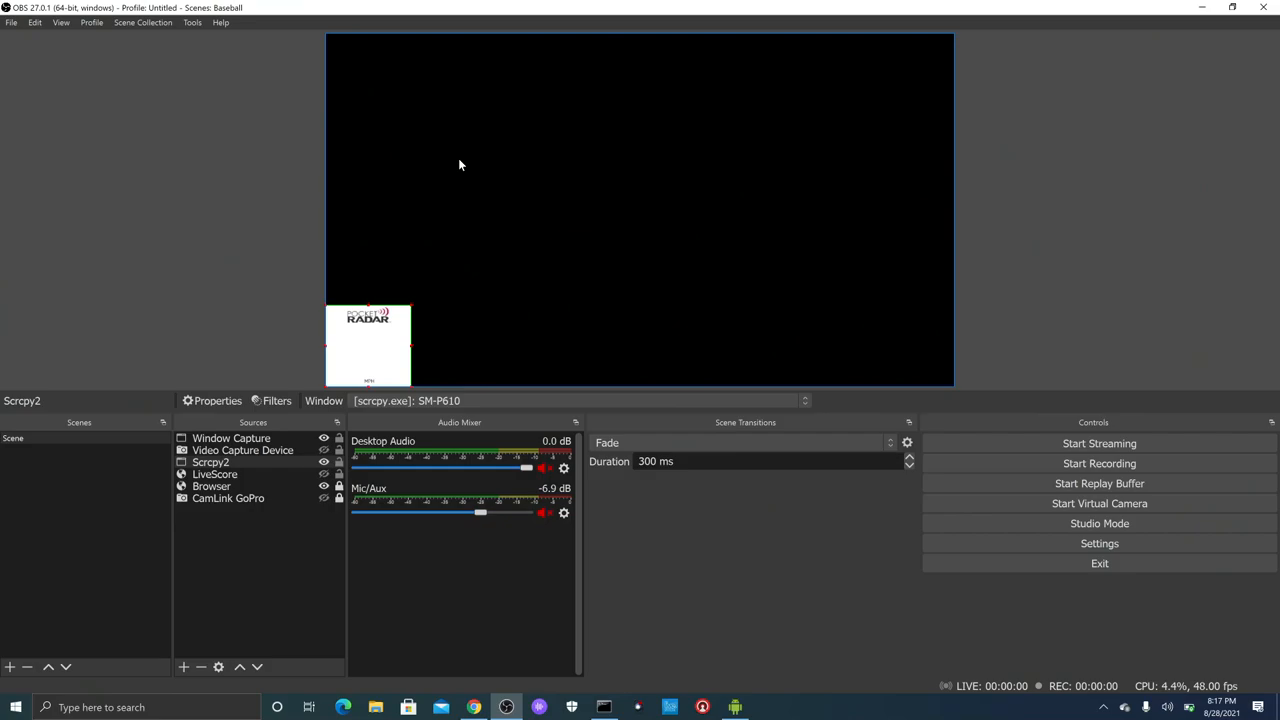
{"action": "mouse_move", "coordinate": [352, 344]}
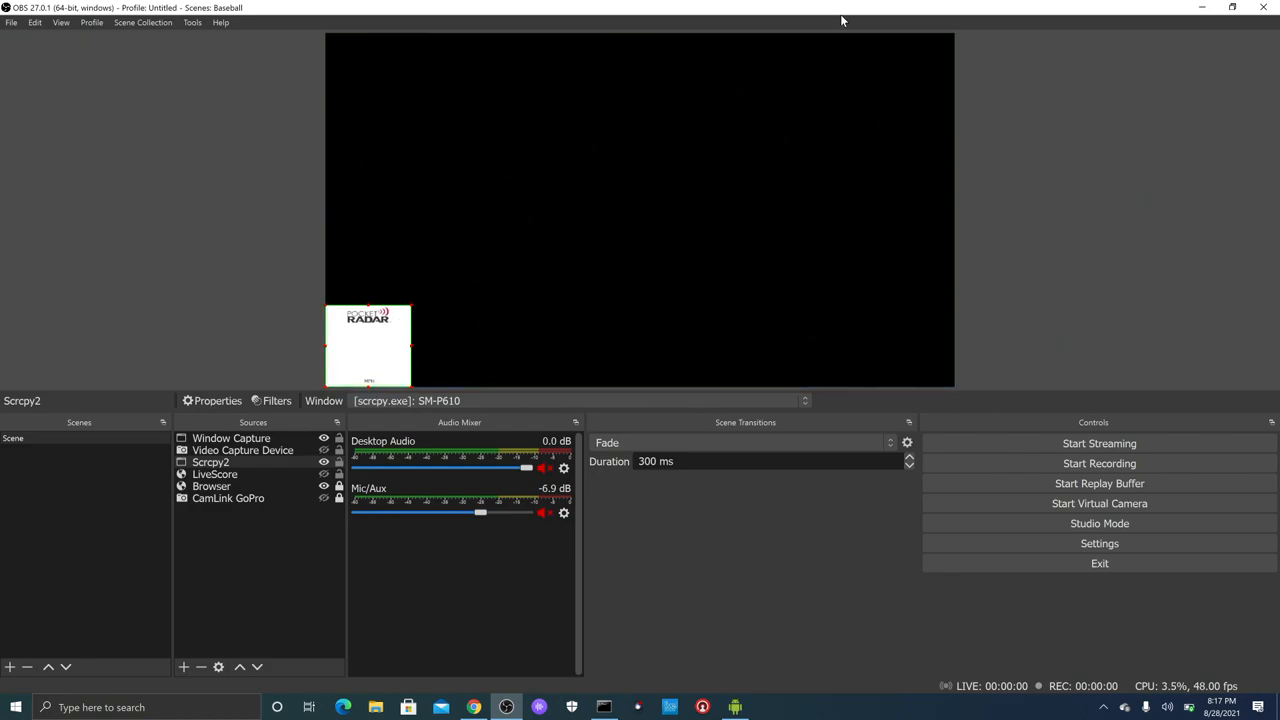
{"action": "mouse_move", "coordinate": [1047, 343]}
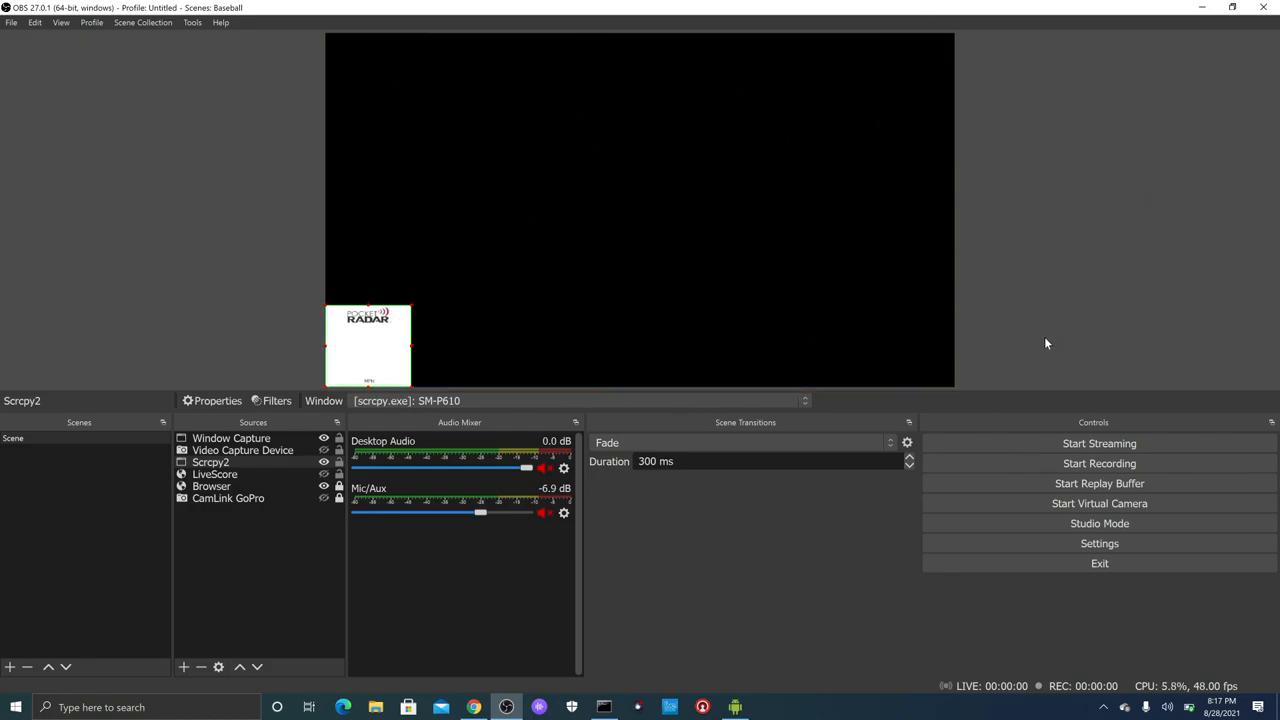